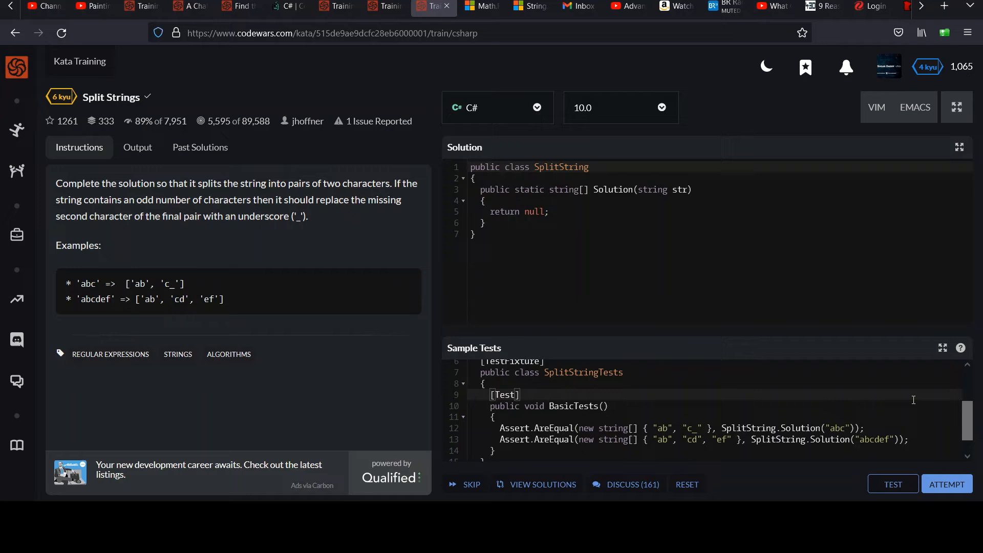
pyautogui.moveTo(289, 199)
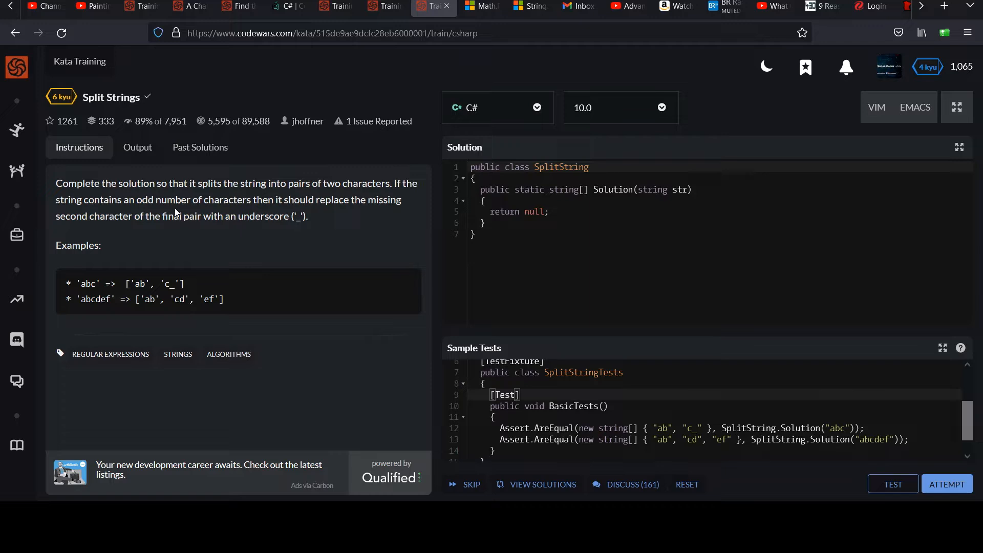
pyautogui.moveTo(317, 212)
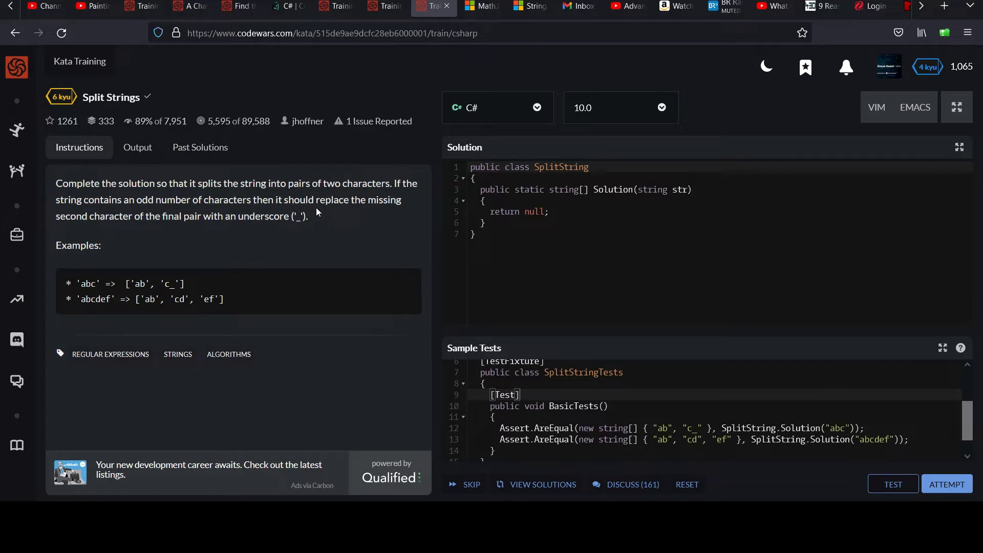
pyautogui.moveTo(169, 231)
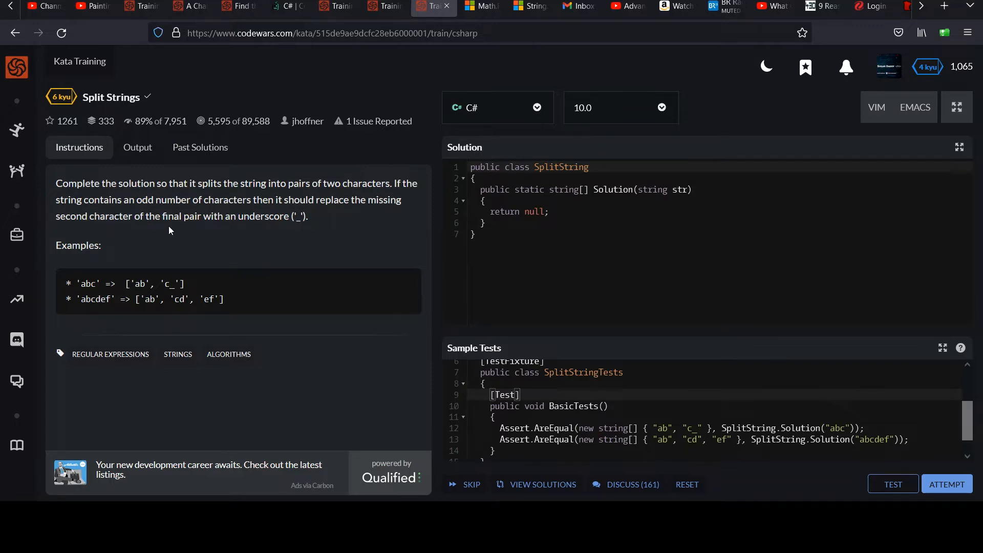
pyautogui.moveTo(295, 227)
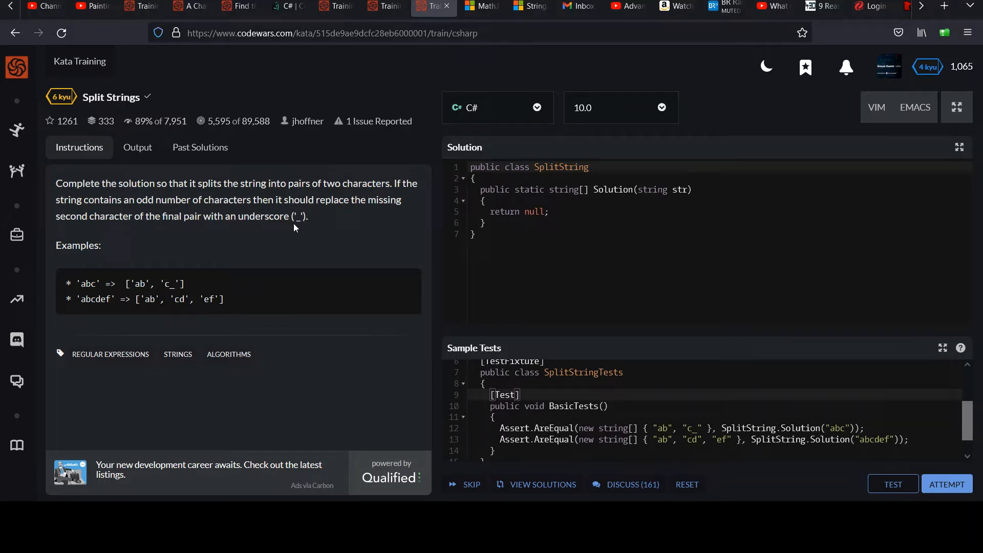
pyautogui.moveTo(80, 286)
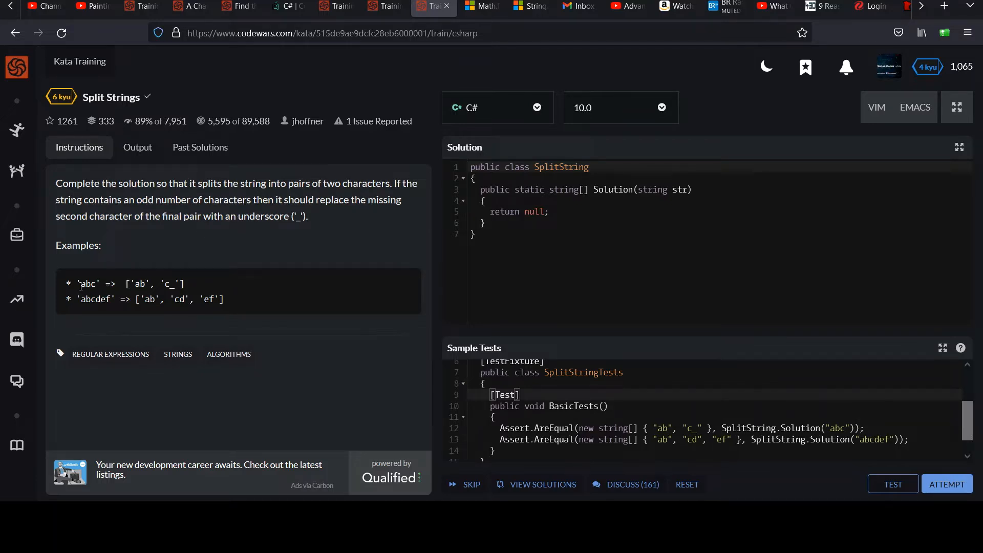
# Step: Review the kata description: the 'abc' example, its 'ab' and 'c_' output pairs, and the string[] return type
pyautogui.doubleClick(88, 284)
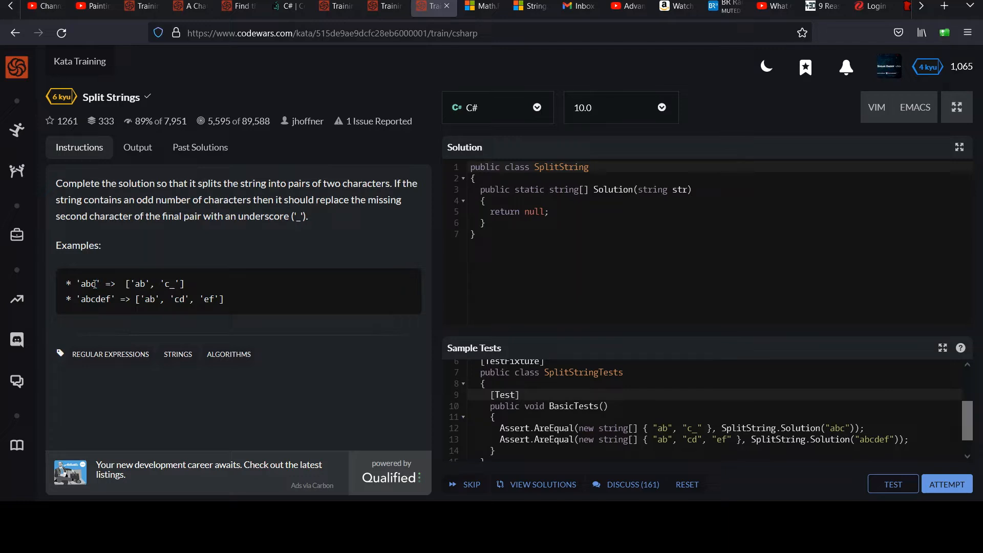
pyautogui.doubleClick(88, 283)
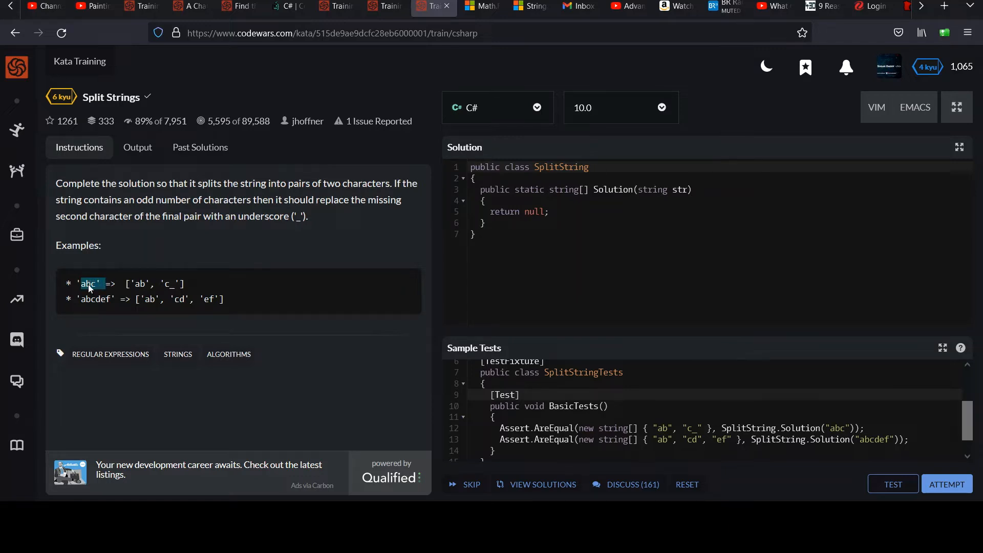
pyautogui.doubleClick(95, 299)
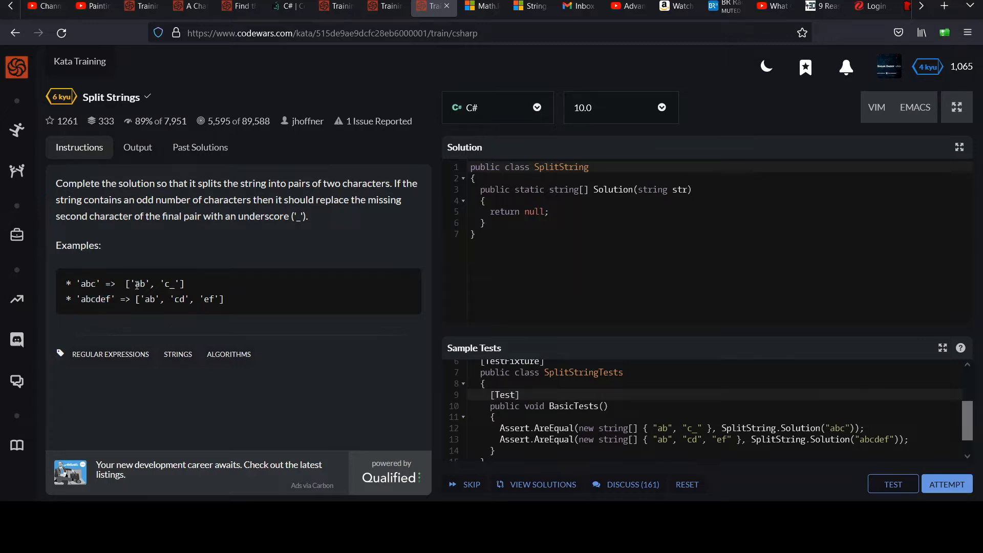
pyautogui.doubleClick(139, 284)
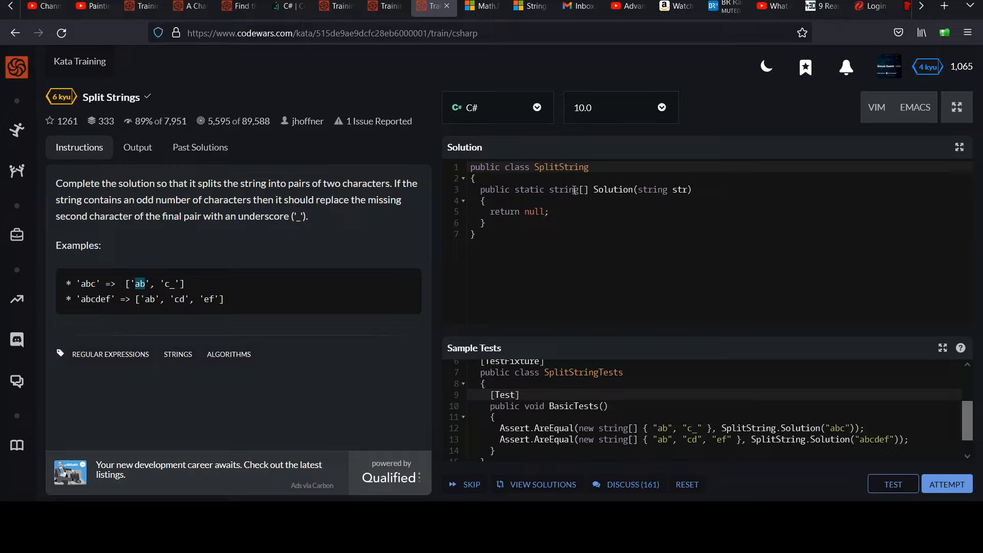
pyautogui.doubleClick(564, 189)
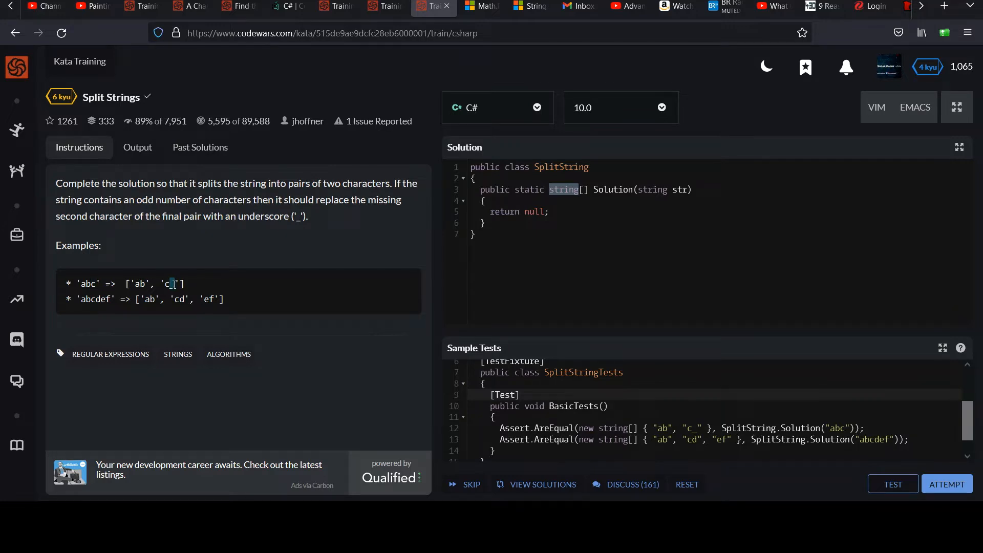
pyautogui.doubleClick(169, 283)
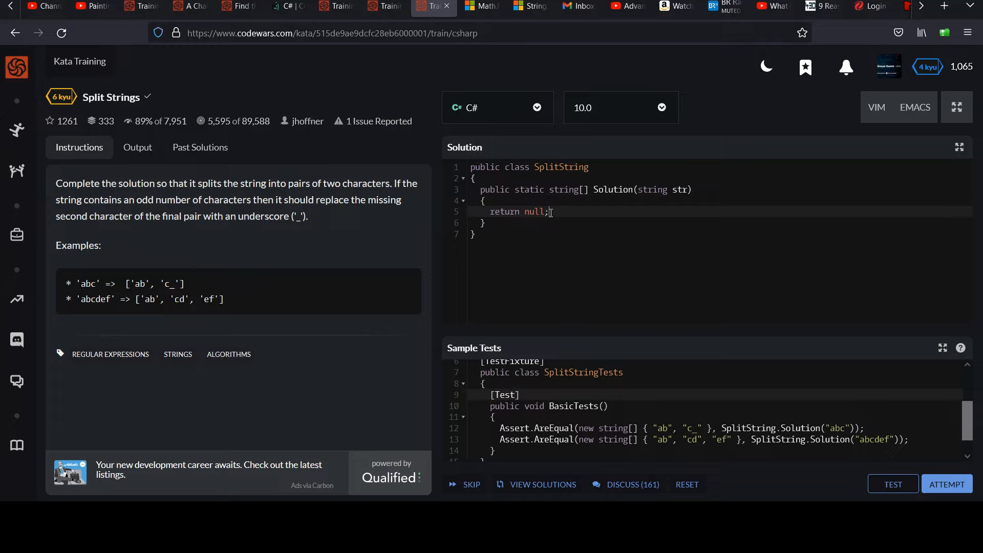
# Step: Remove the placeholder 'return null;' line so the Solution method body is empty
pyautogui.tripleClick(507, 211)
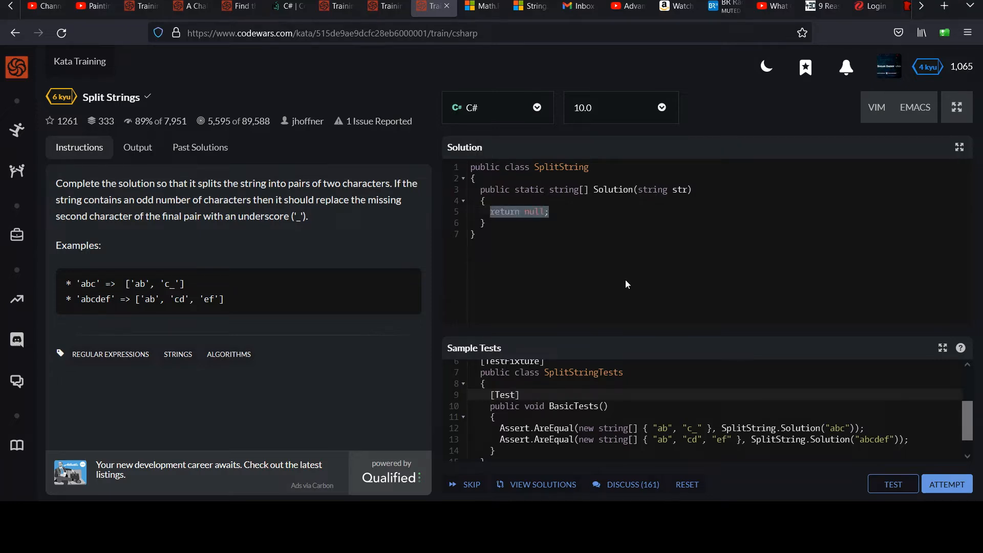
pyautogui.press('Delete')
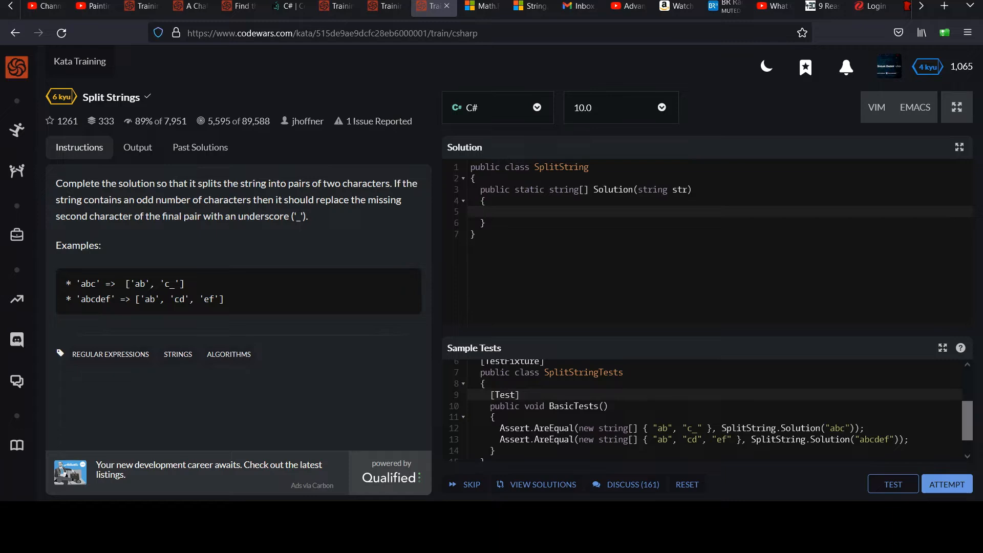
pyautogui.click(492, 211)
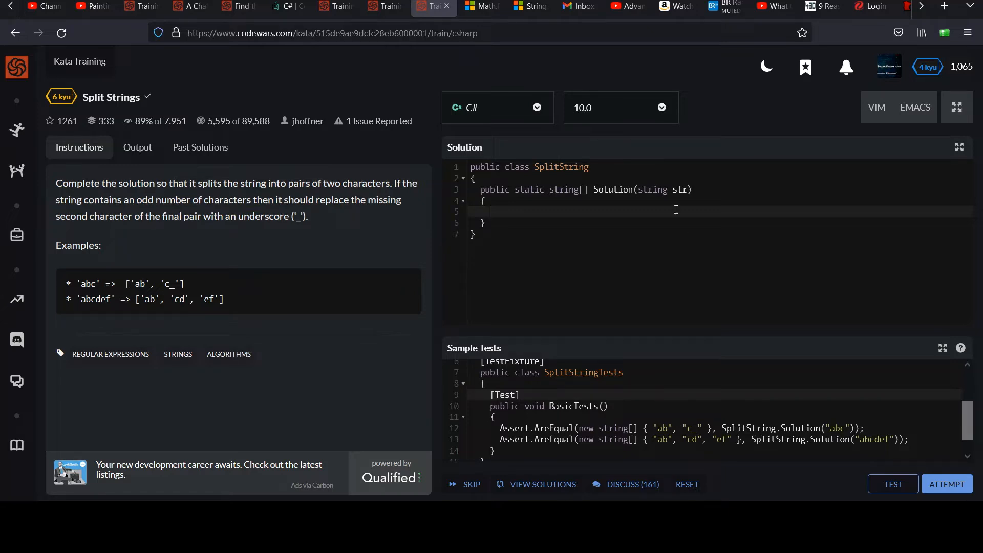
pyautogui.moveTo(178, 283)
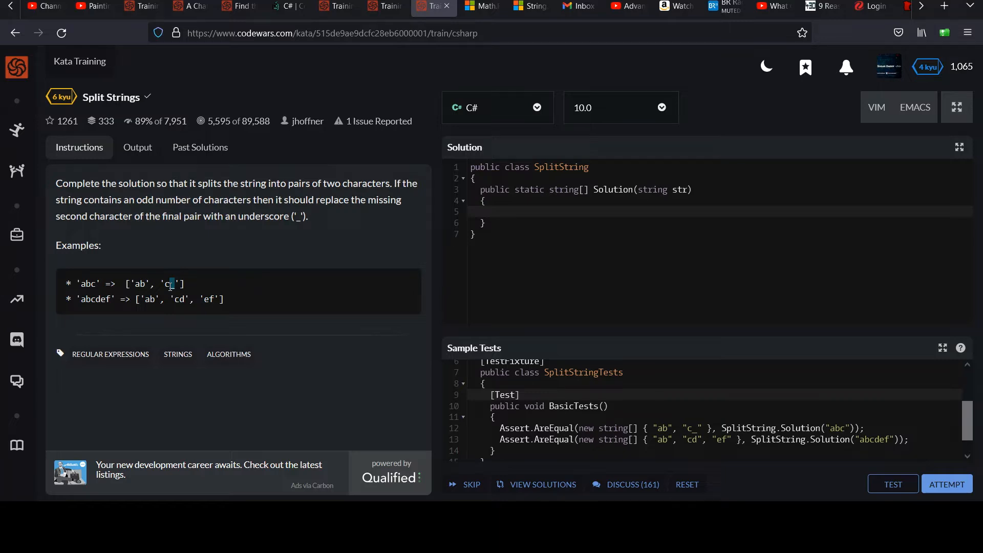
pyautogui.moveTo(368, 199)
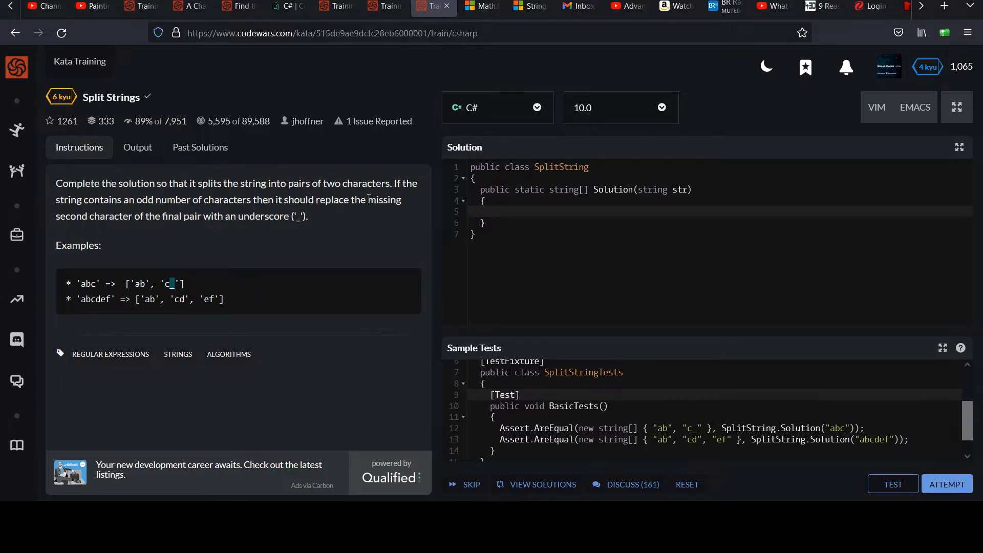
pyautogui.doubleClick(563, 189)
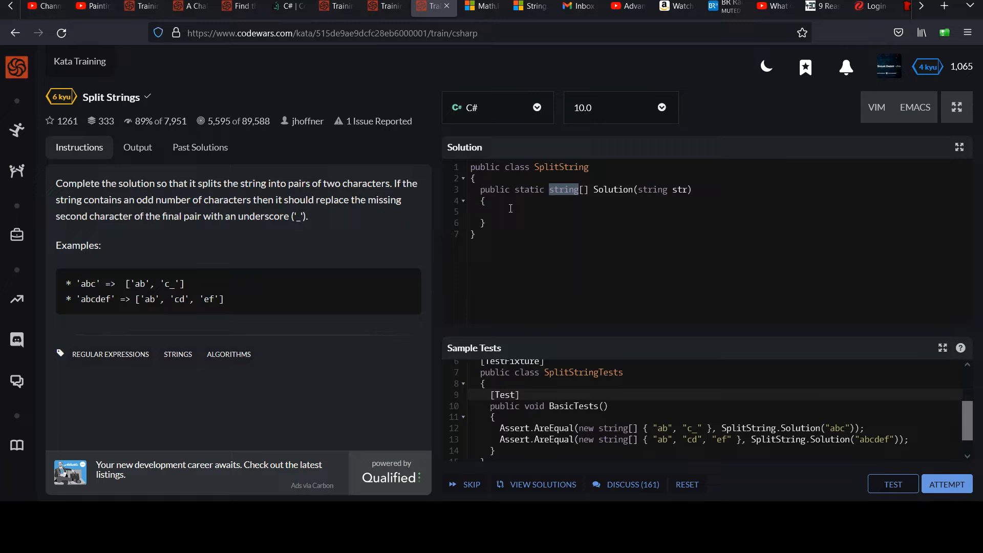
pyautogui.click(618, 222)
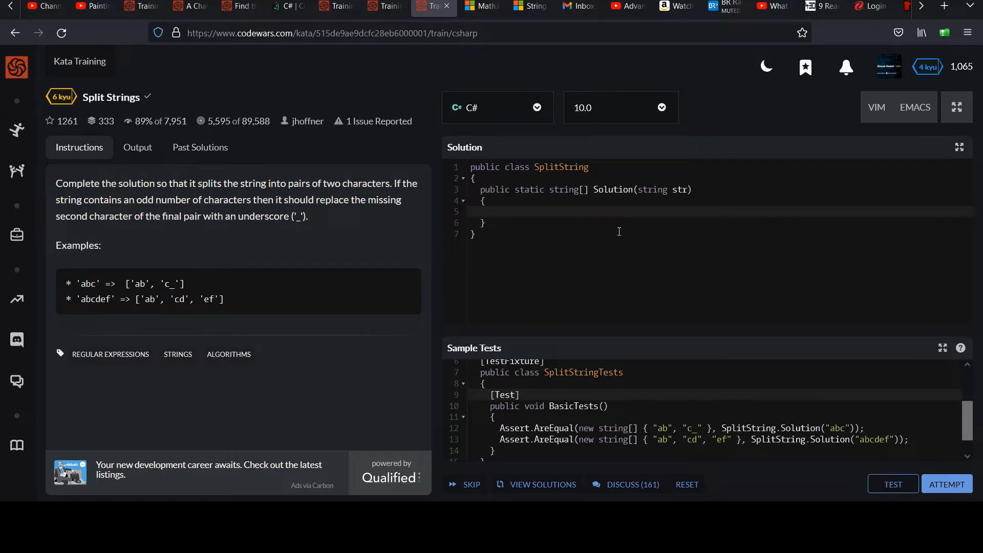
# Step: Write an if check on str.Length % 2 != 0 that appends "_" to str, leaving a blank line after it
pyautogui.write('if (str)')
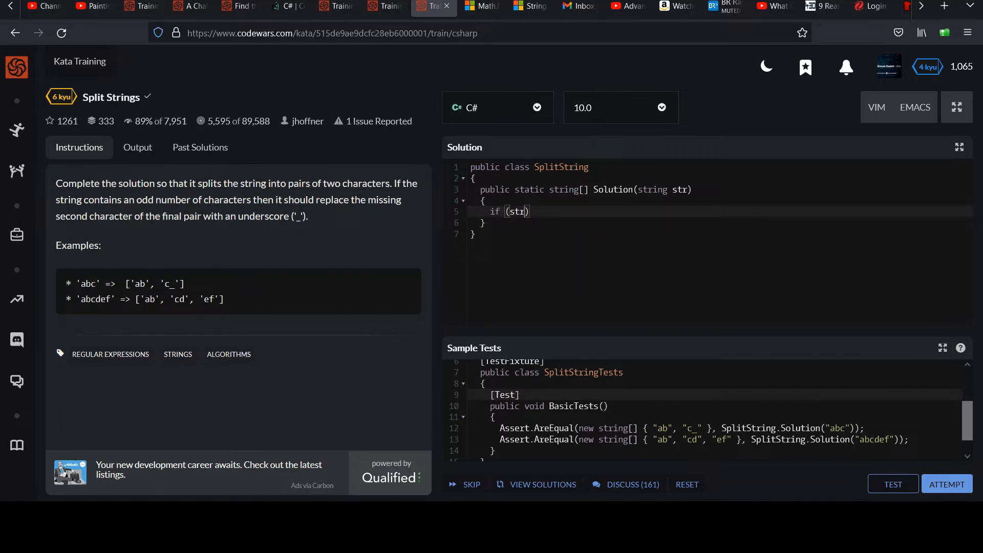
pyautogui.write('.Length %')
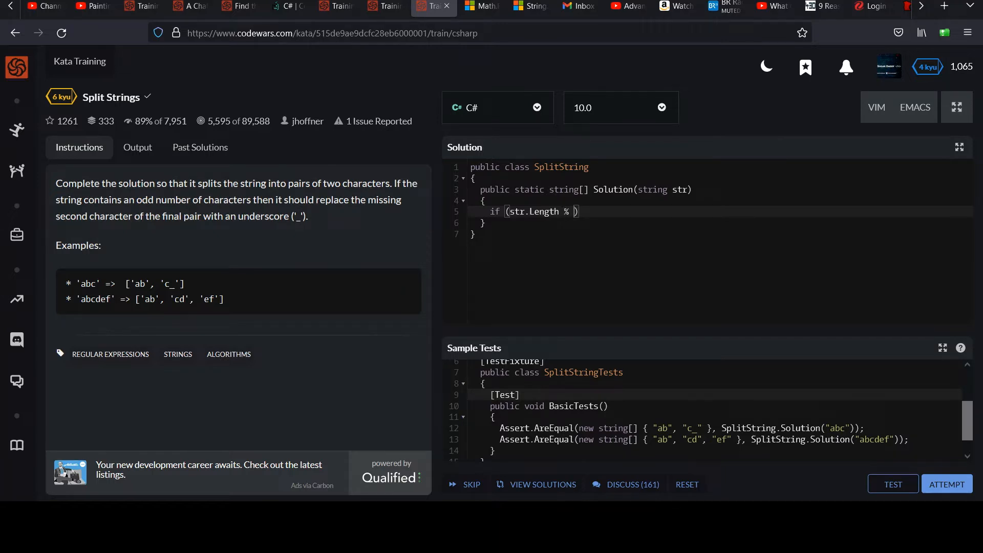
pyautogui.write('2 != 0')
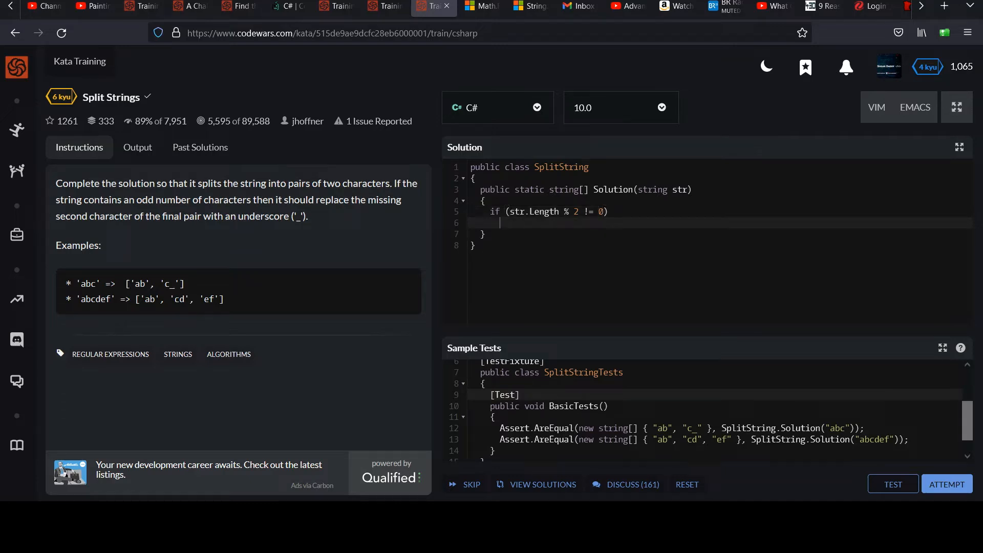
pyautogui.write('str +=')
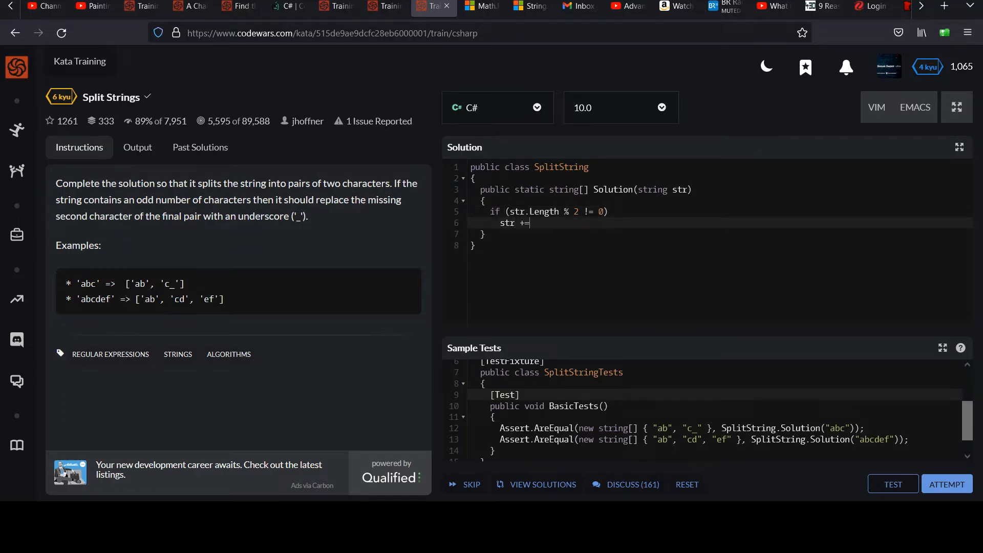
pyautogui.write('""')
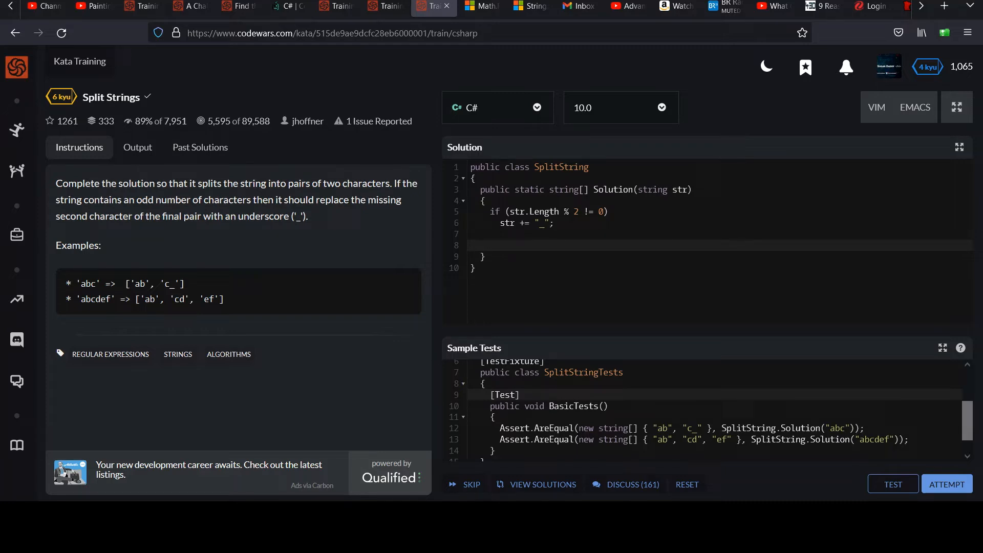
pyautogui.click(490, 244)
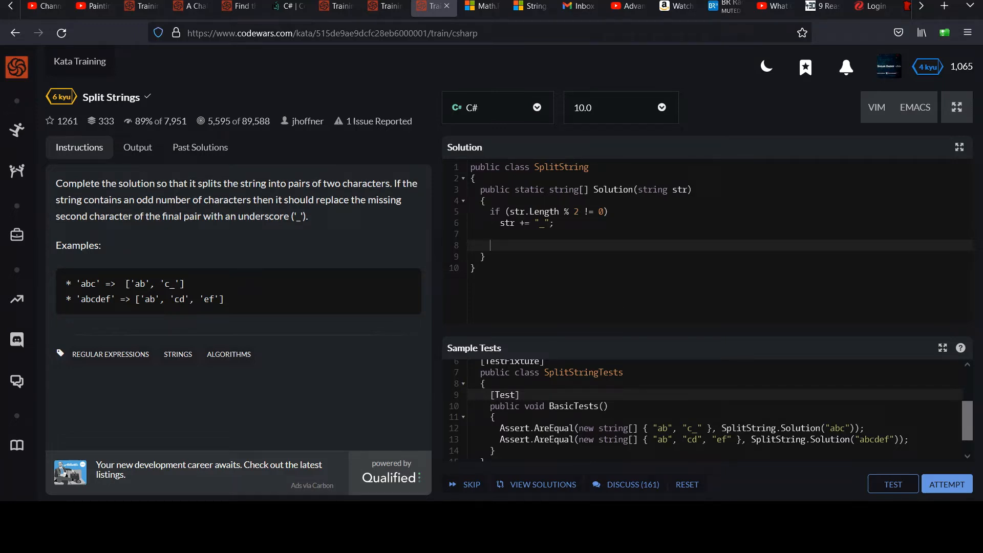
pyautogui.click(482, 234)
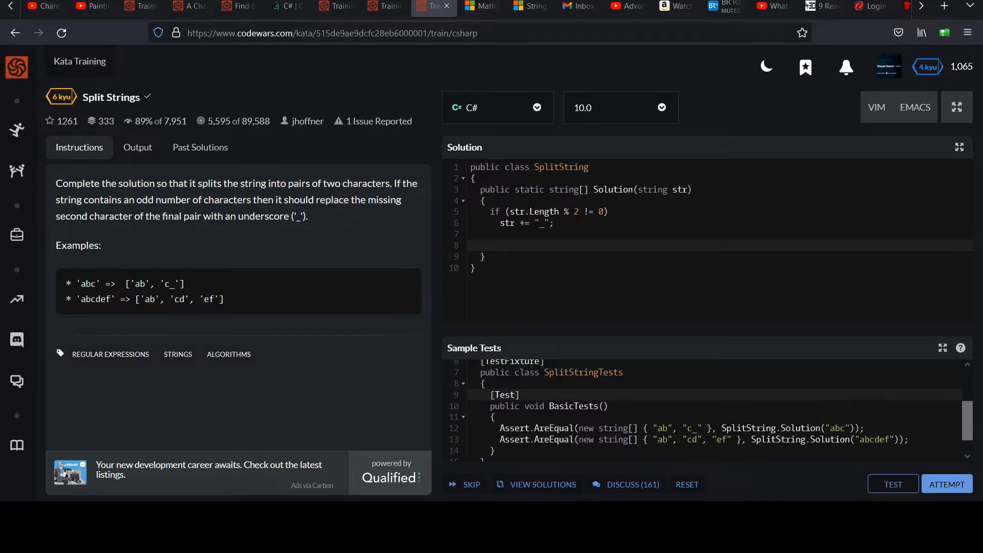
# Step: Declare int numElements = str.Length / 2 for the number of pairs
pyautogui.click(492, 245)
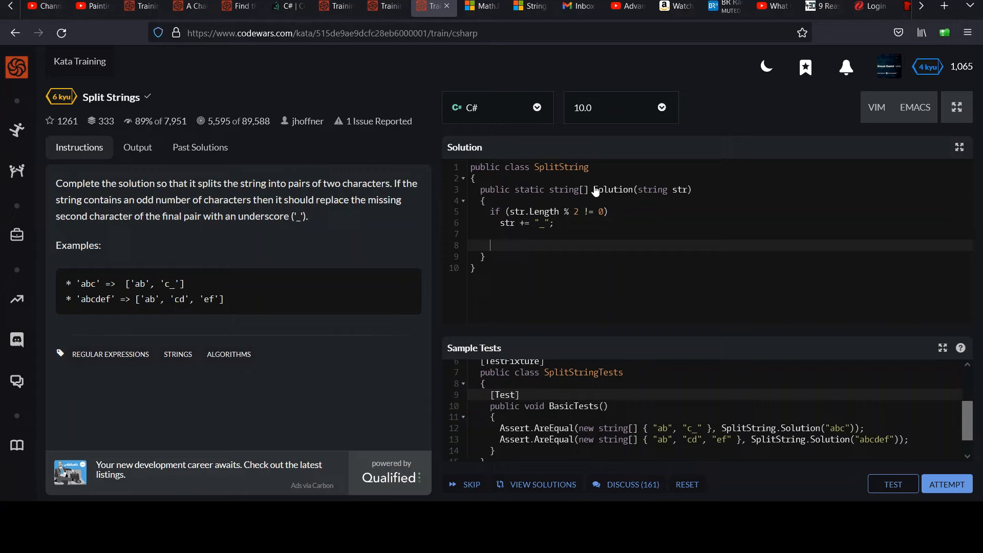
pyautogui.write('int')
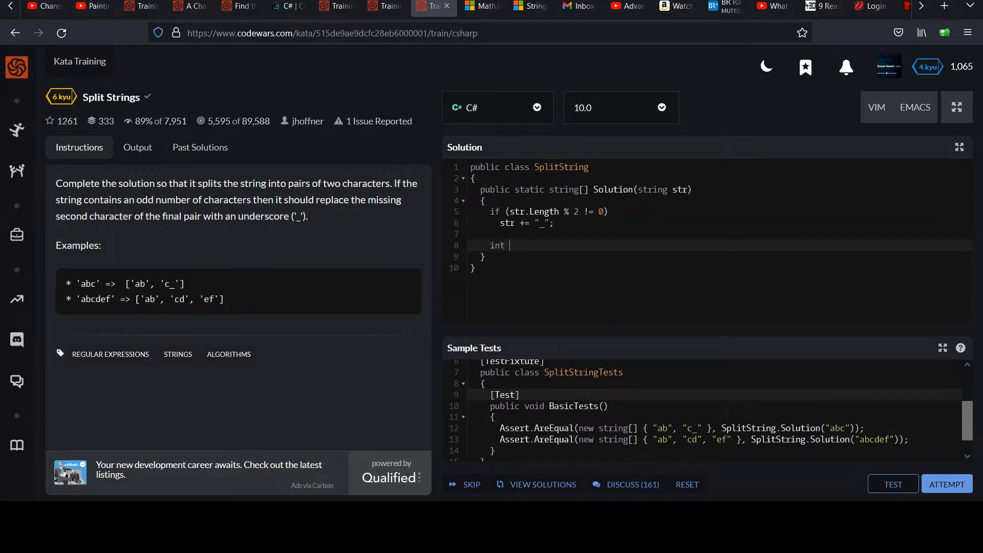
pyautogui.write('numE')
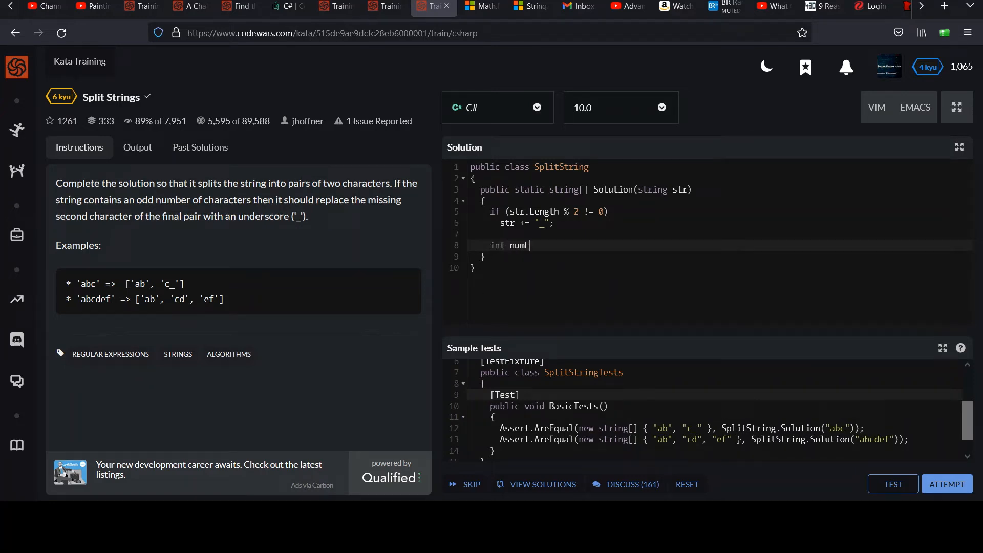
pyautogui.write('lements =')
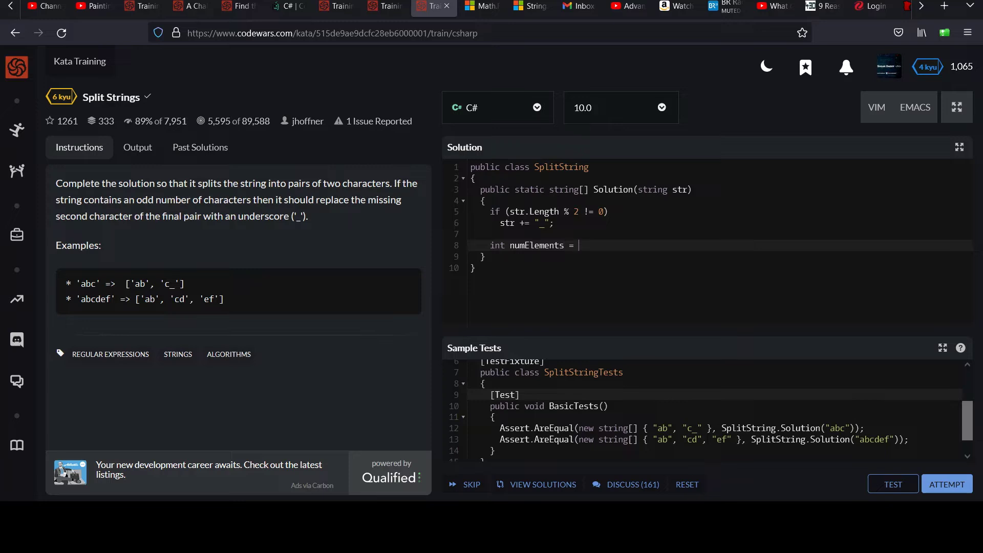
pyautogui.write('str.Leng')
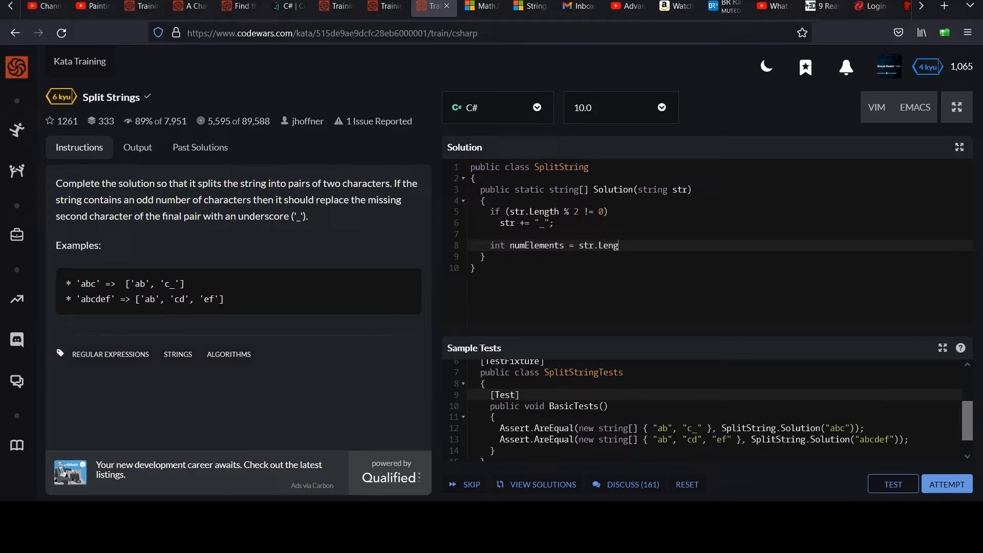
pyautogui.write('th / 2;')
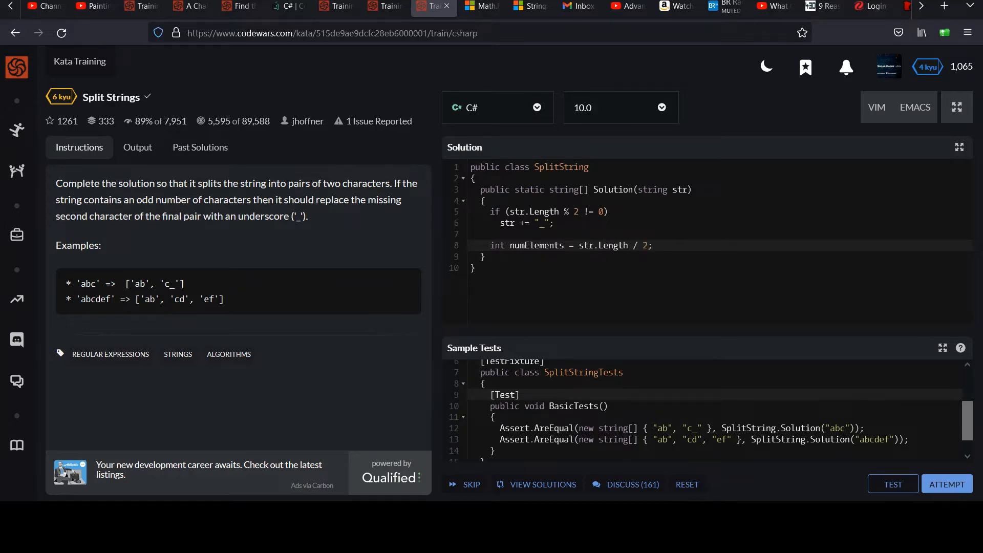
# Step: Declare string[] result = new string[numElements] to hold the pairs
pyautogui.write('string')
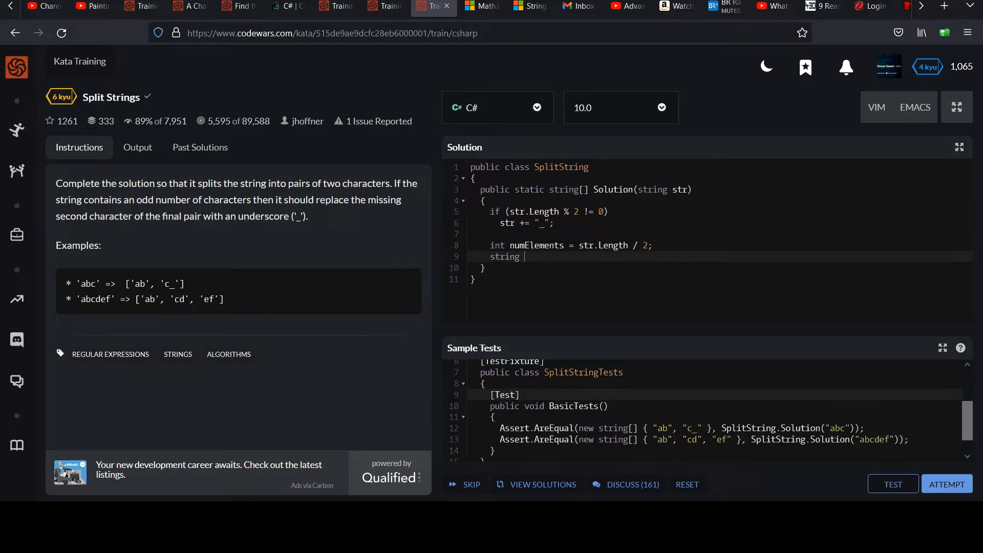
pyautogui.write('[] resutl')
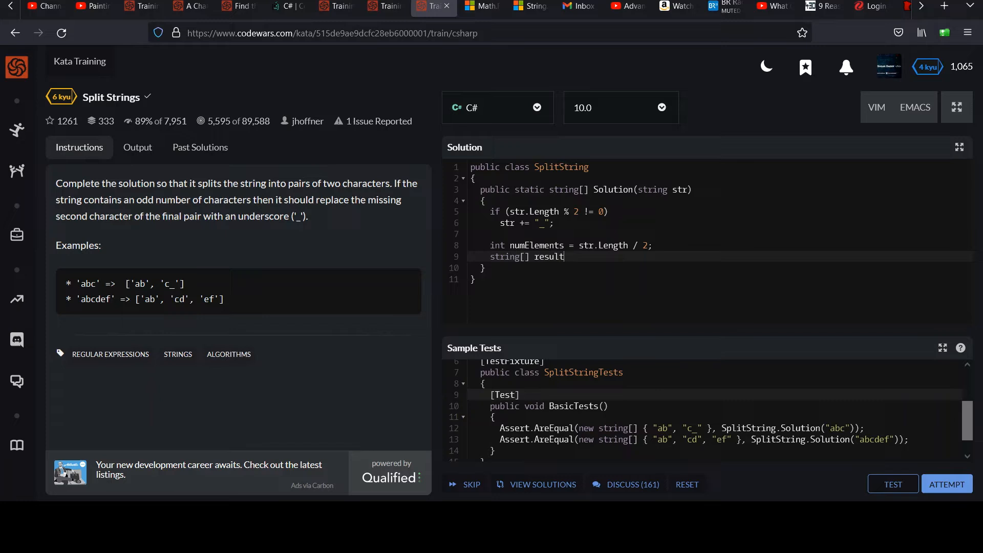
pyautogui.write('= new')
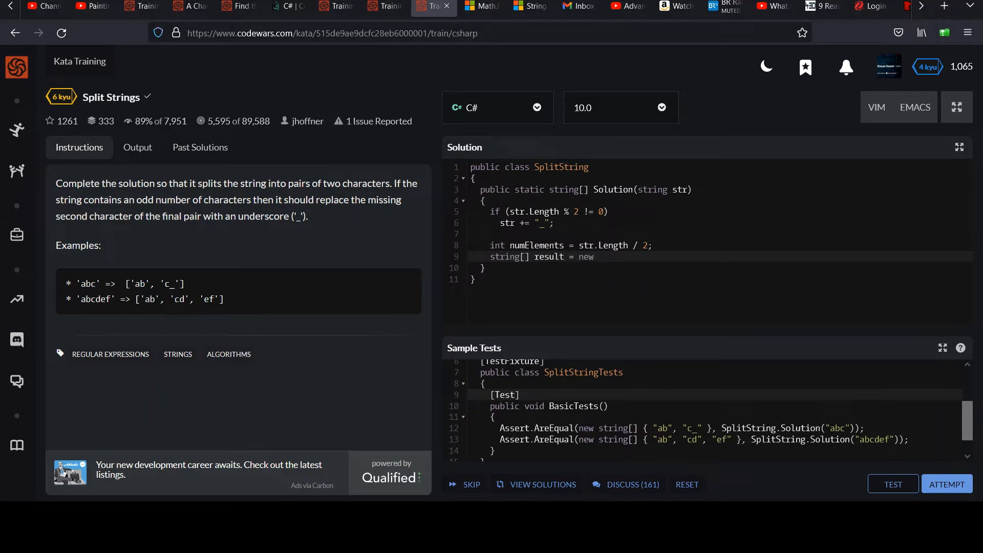
pyautogui.write('string[num]')
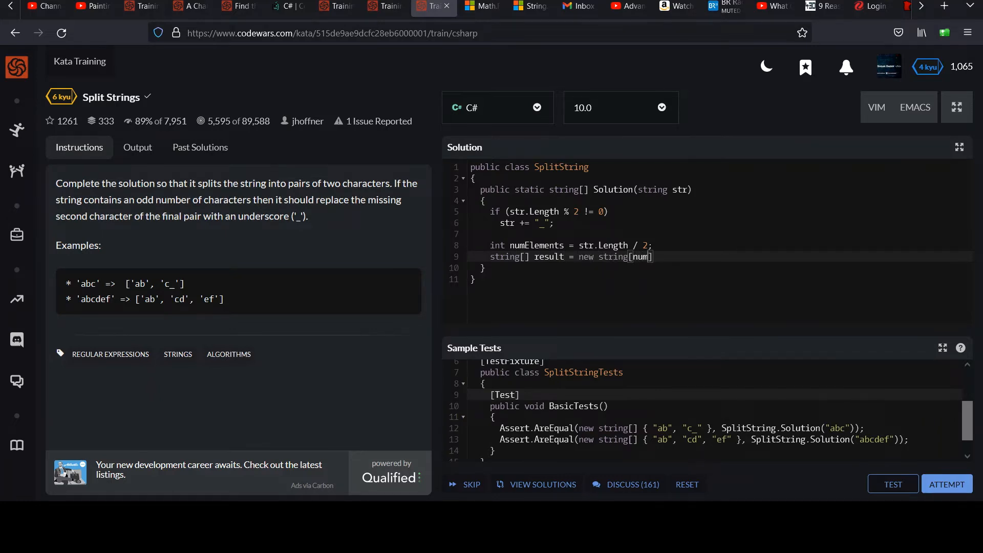
pyautogui.write('Elements')
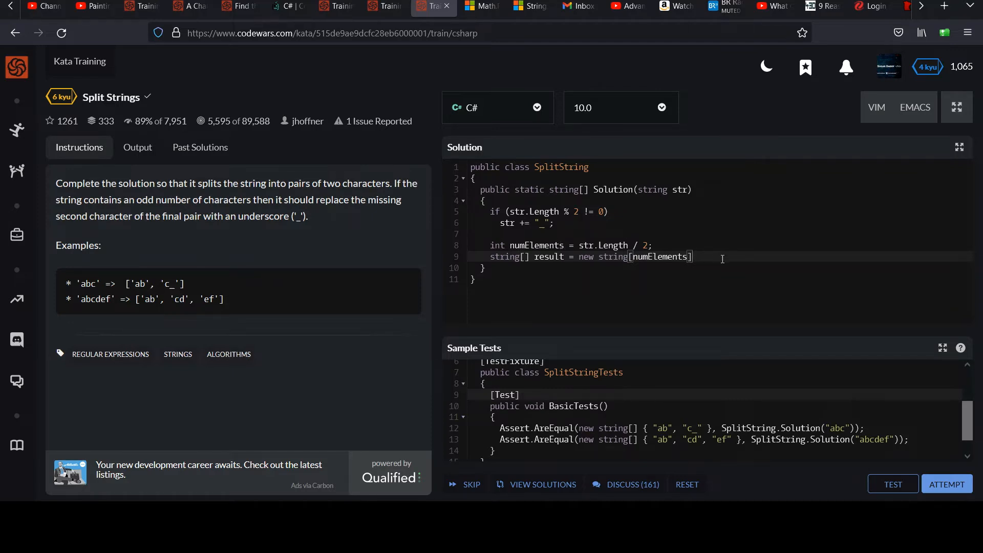
pyautogui.press('Enter')
pyautogui.write('for (int ')
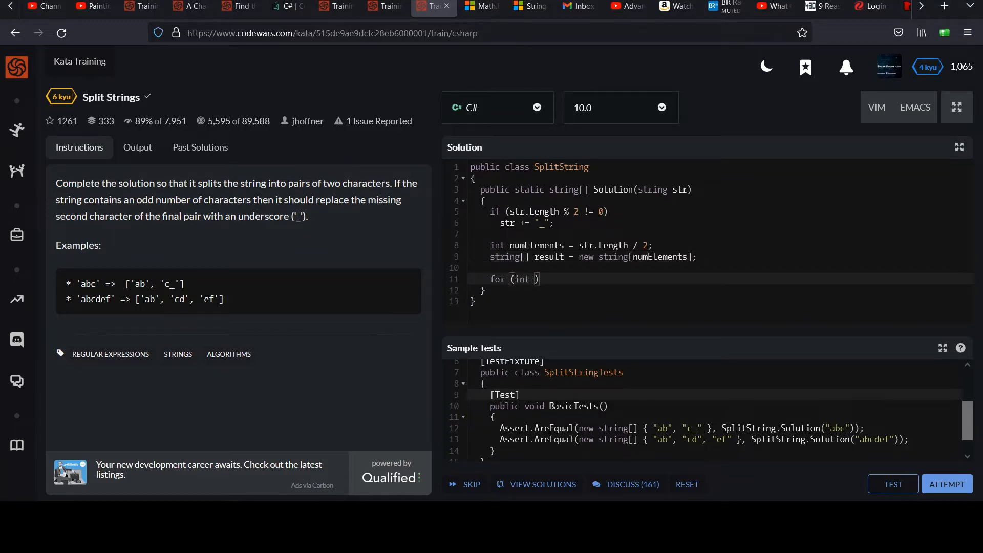
# Step: Write a for loop over numElements setting result[i] = str.Substring(i * 2, 2)
pyautogui.write('i = 0; i')
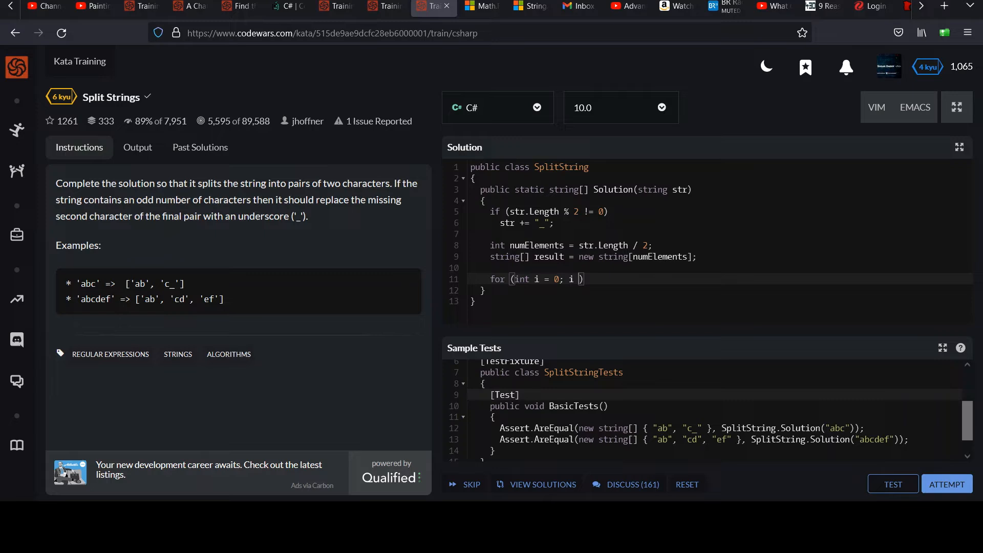
pyautogui.write('< numElements; ++i')
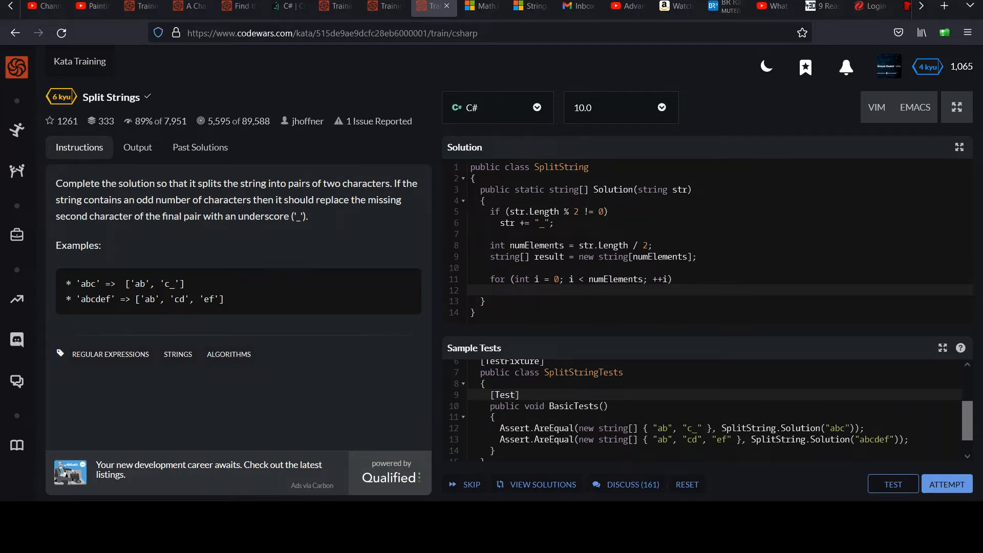
pyautogui.moveTo(594, 333)
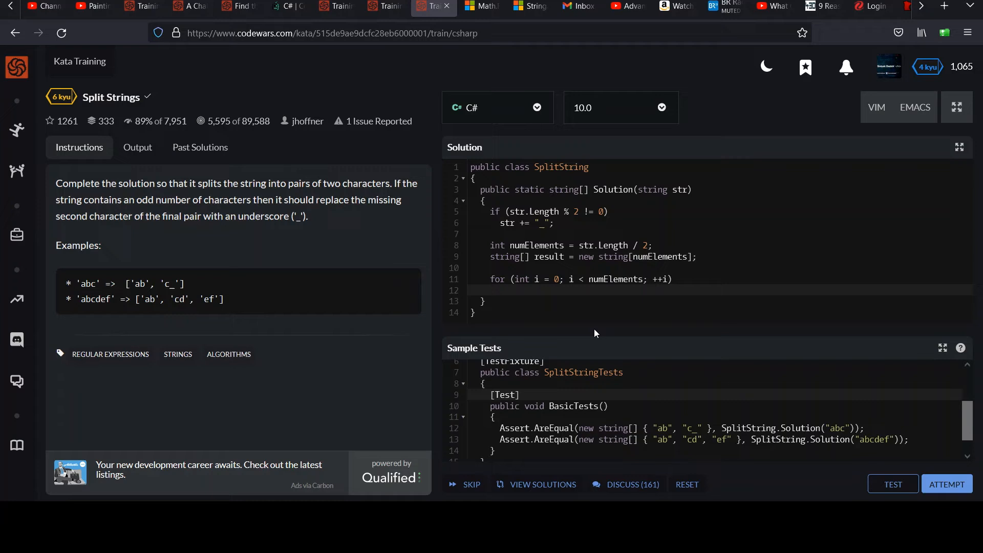
pyautogui.write('result')
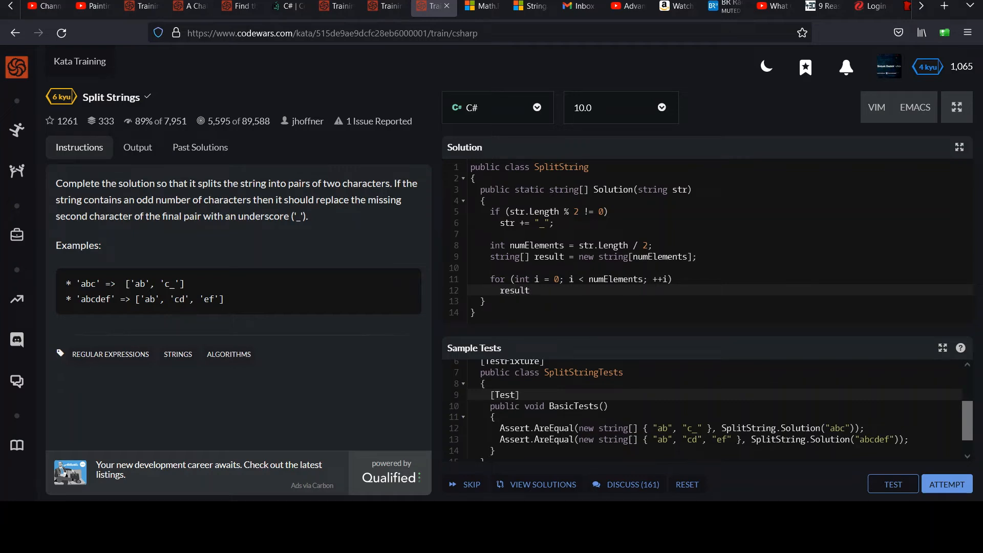
pyautogui.write('[i] =')
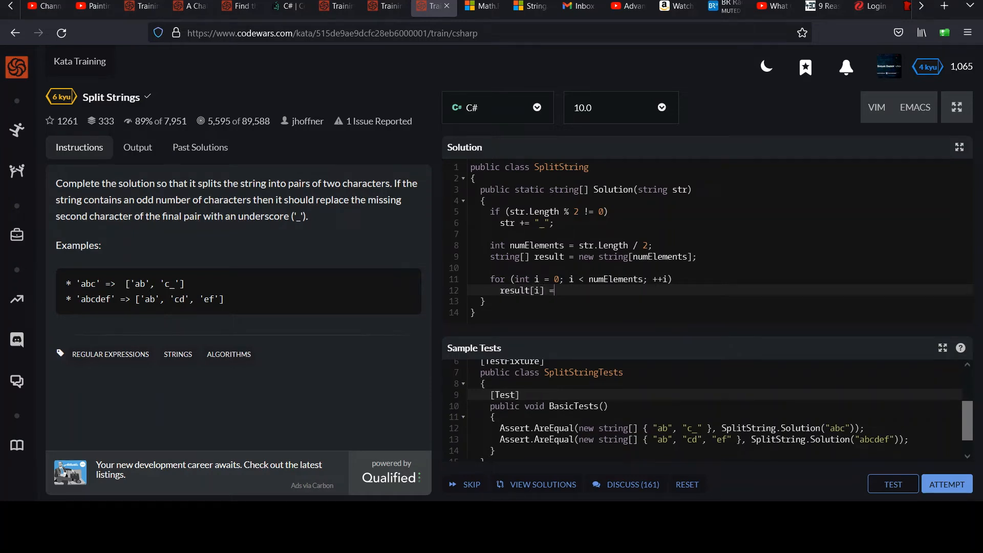
pyautogui.write('str.')
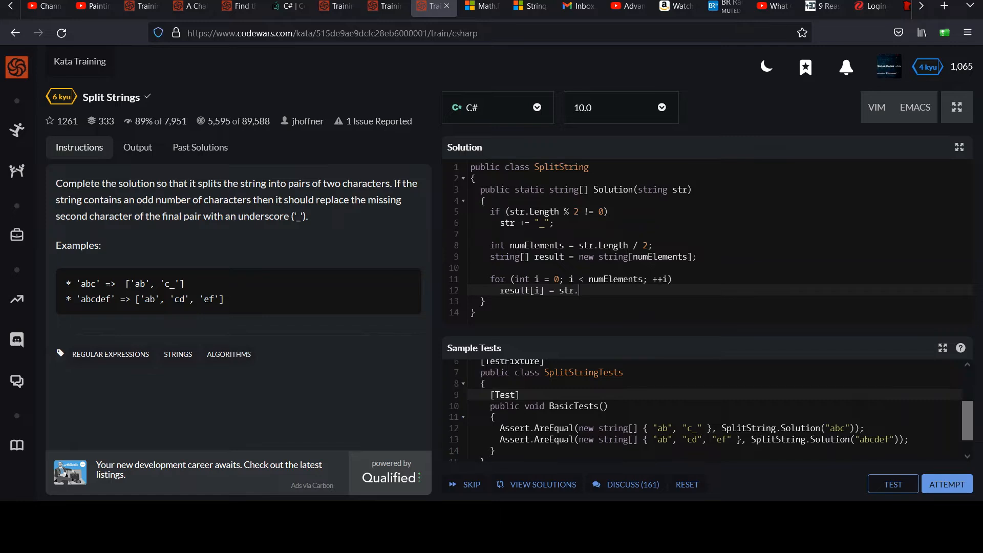
pyautogui.write('Substring(')
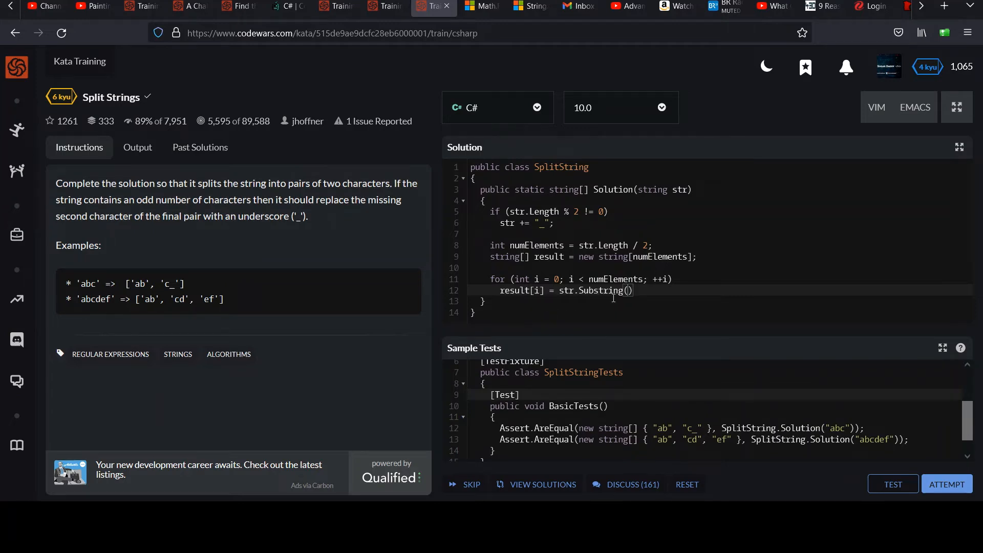
pyautogui.write('i * 2,')
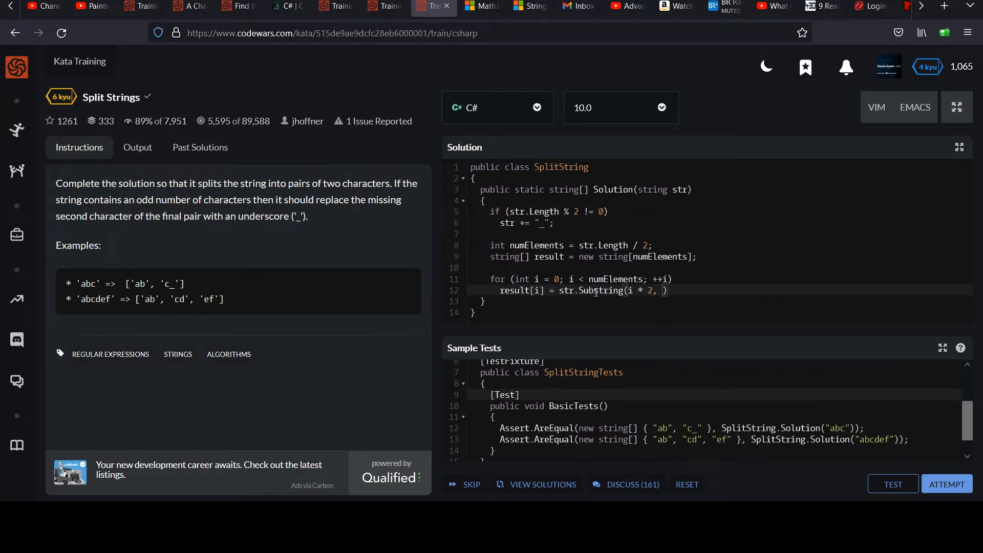
pyautogui.write('2')
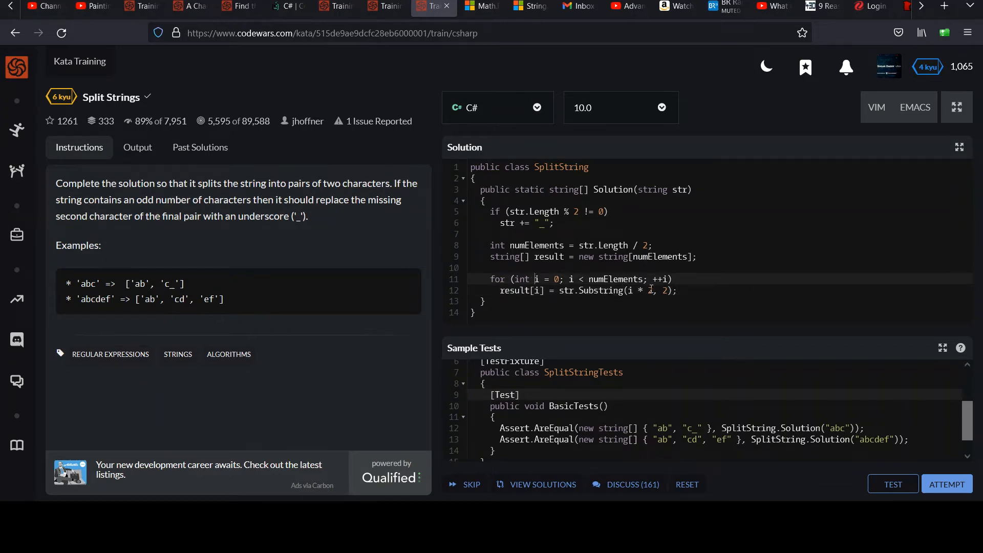
pyautogui.click(626, 290)
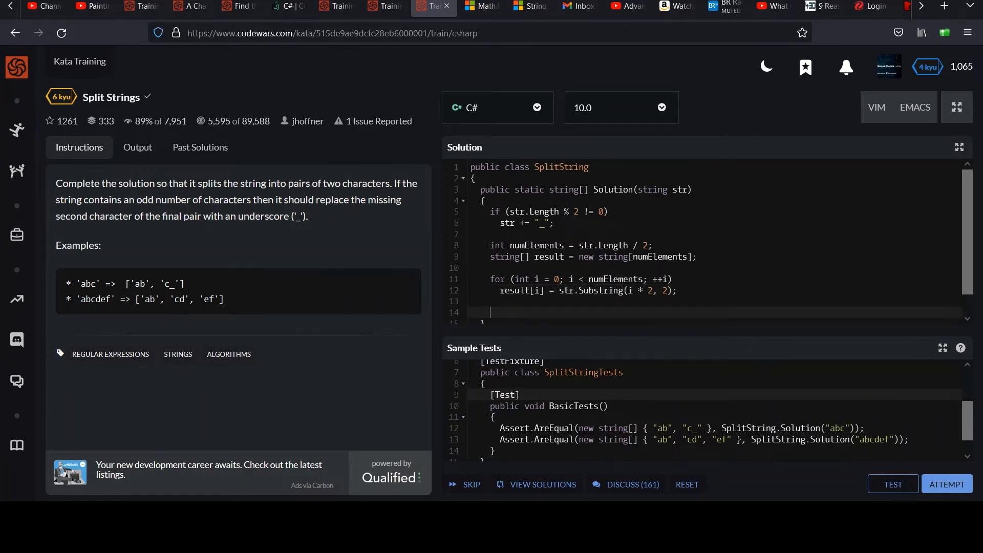
# Step: End the method with 'return result;' and run it against the sample tests
pyautogui.write('return')
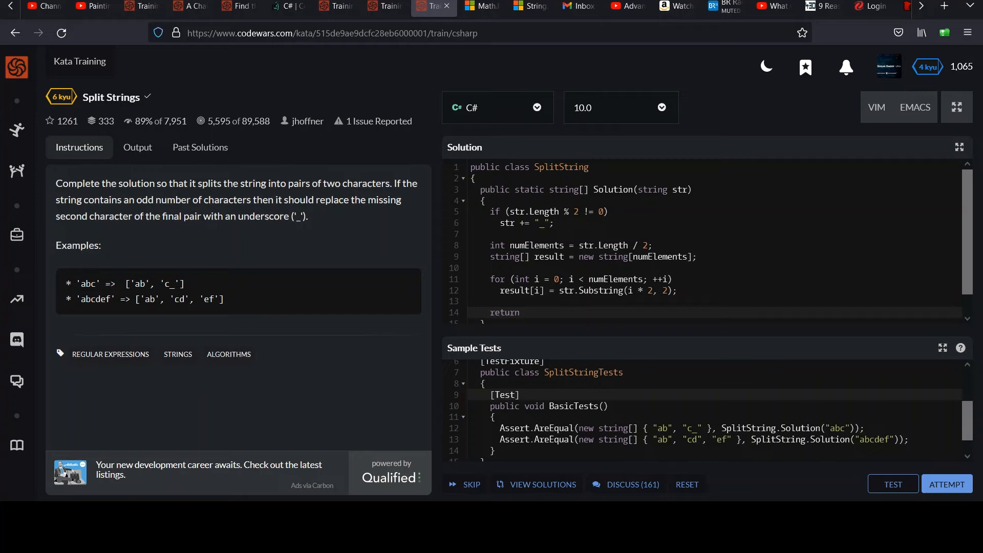
pyautogui.write('re')
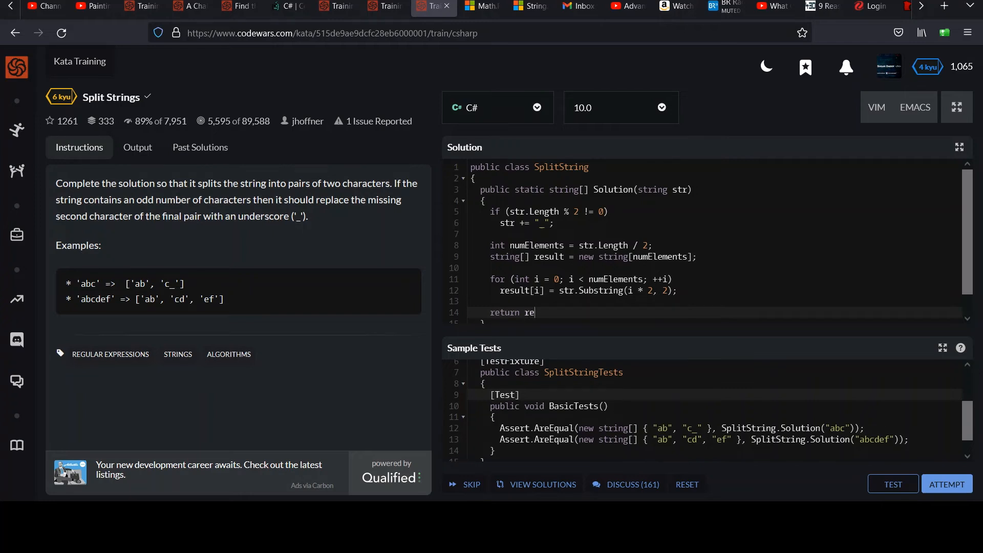
pyautogui.write('sult;')
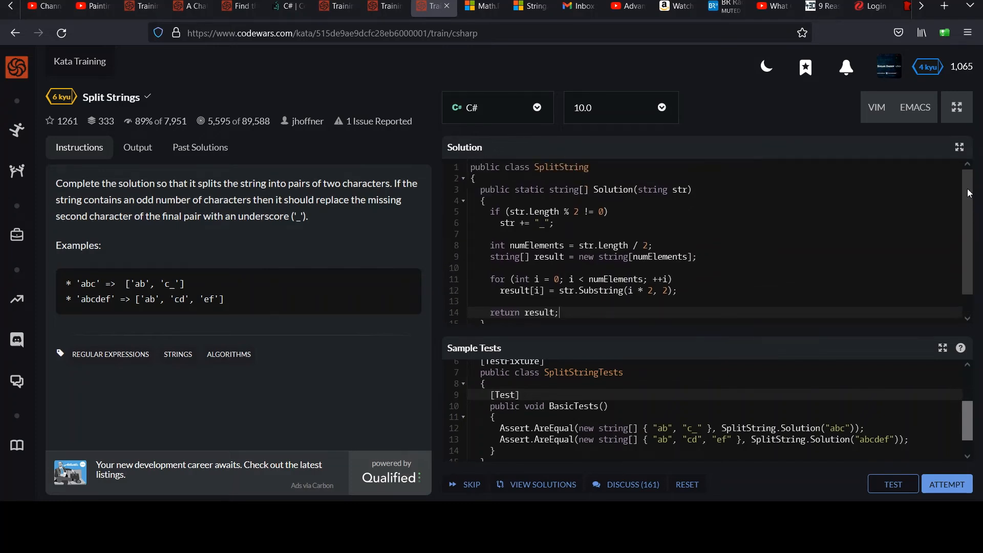
pyautogui.scroll(-3)
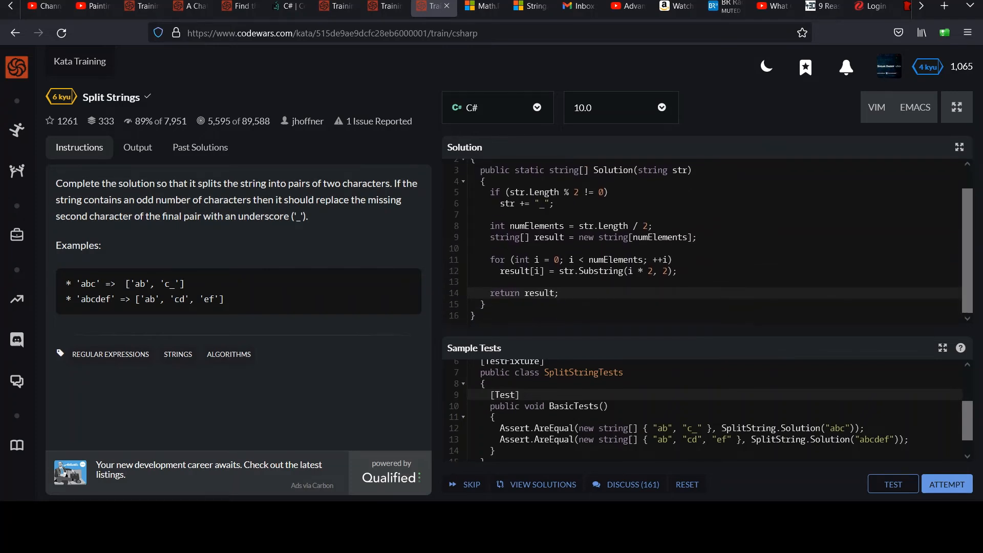
pyautogui.click(892, 484)
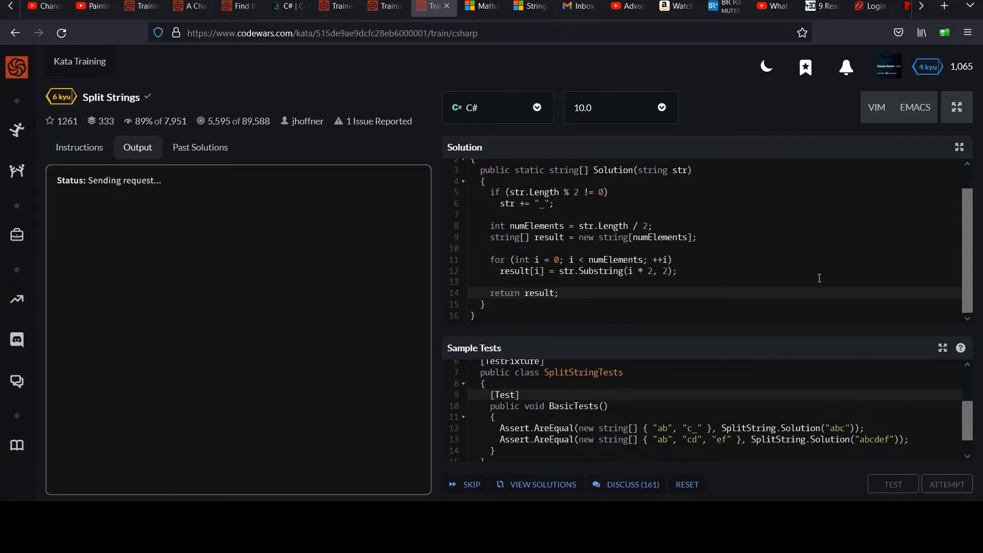
# Step: After the sample test passes, run ATTEMPT to pass the full three-test suite
pyautogui.click(891, 484)
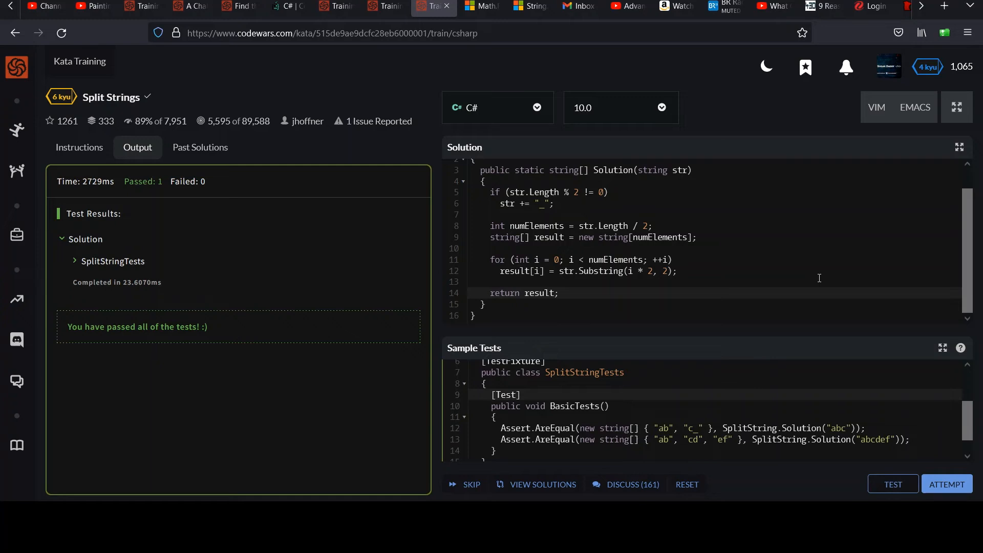
pyautogui.moveTo(946, 483)
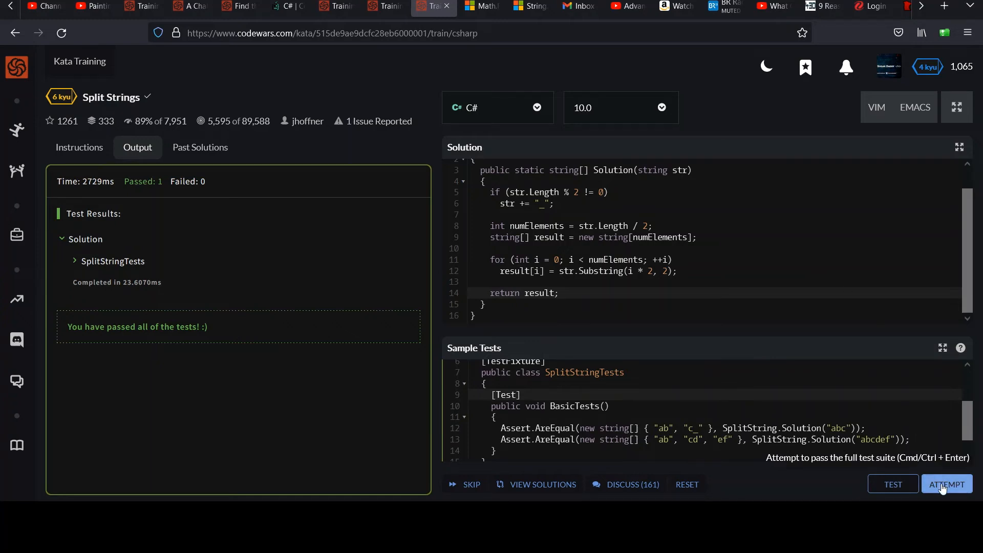
pyautogui.click(946, 484)
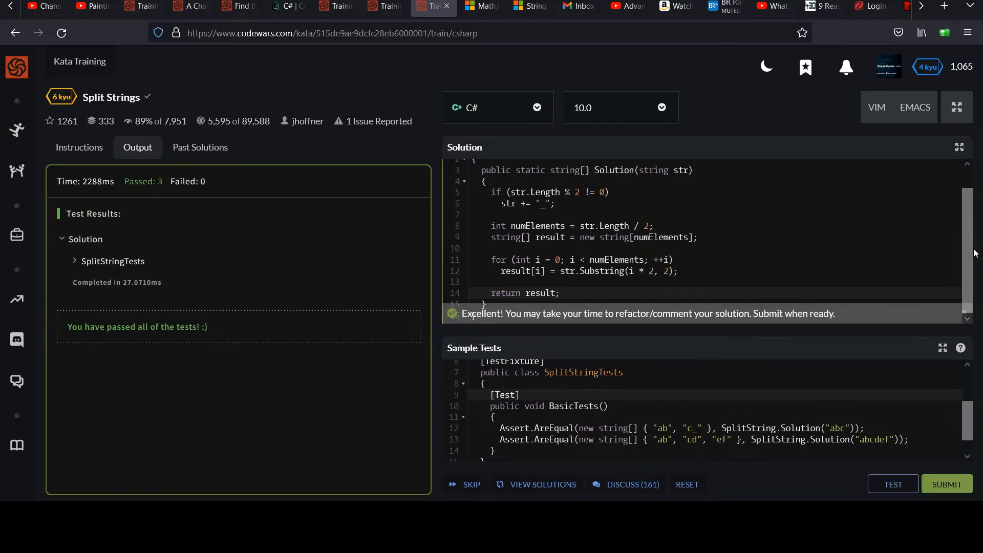
# Step: Review the finished solution code, highlighting the str.Length / 2 expression
pyautogui.scroll(3)
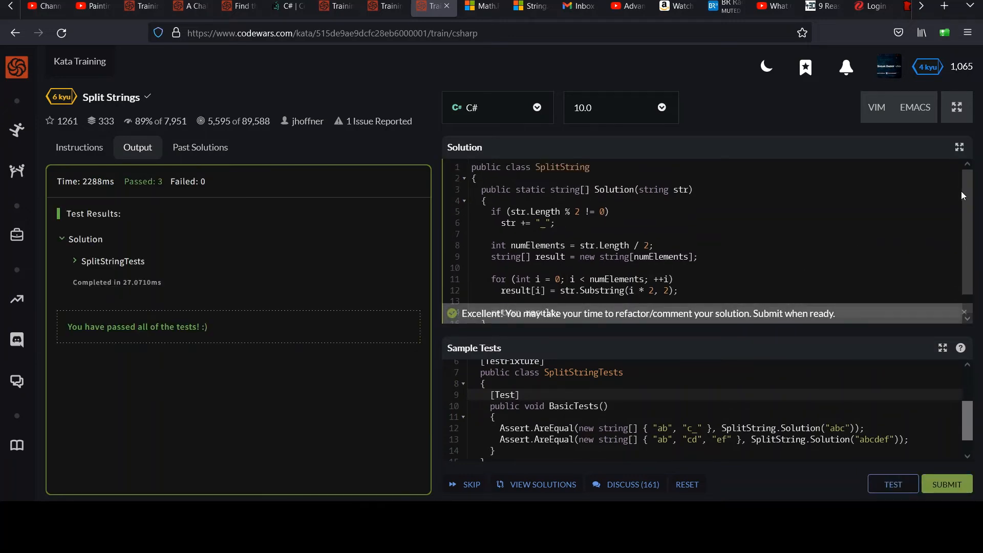
pyautogui.moveTo(602, 234)
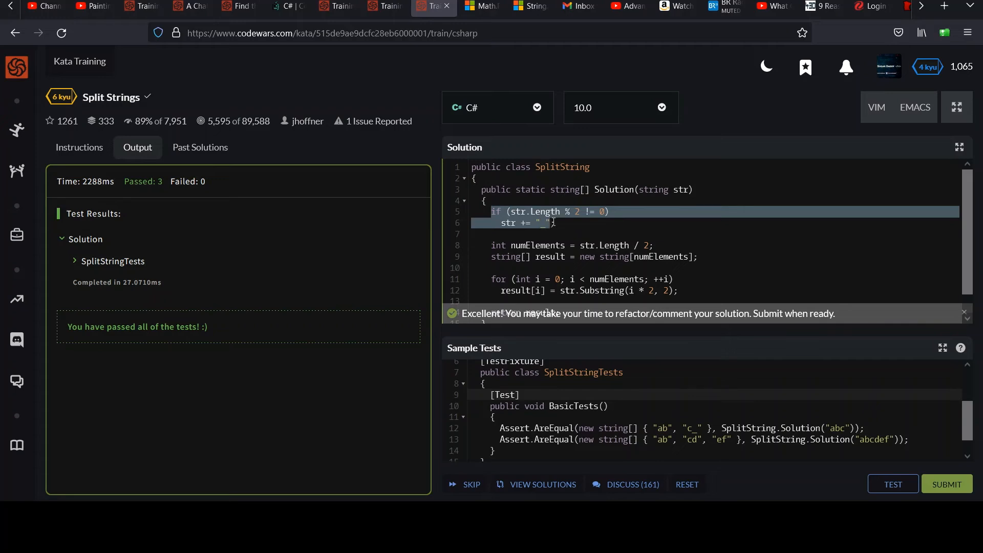
pyautogui.click(557, 223)
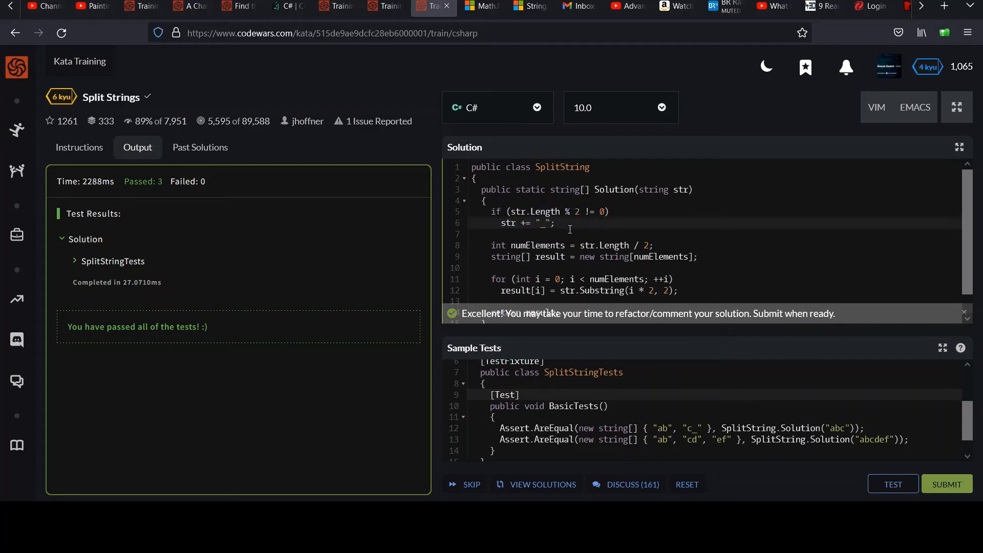
pyautogui.moveTo(589, 237)
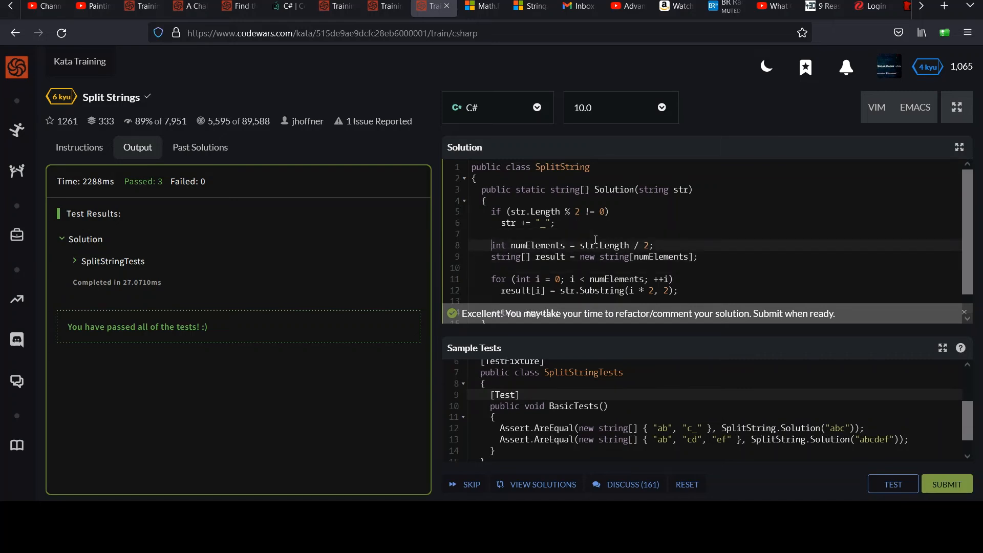
pyautogui.scroll(-3)
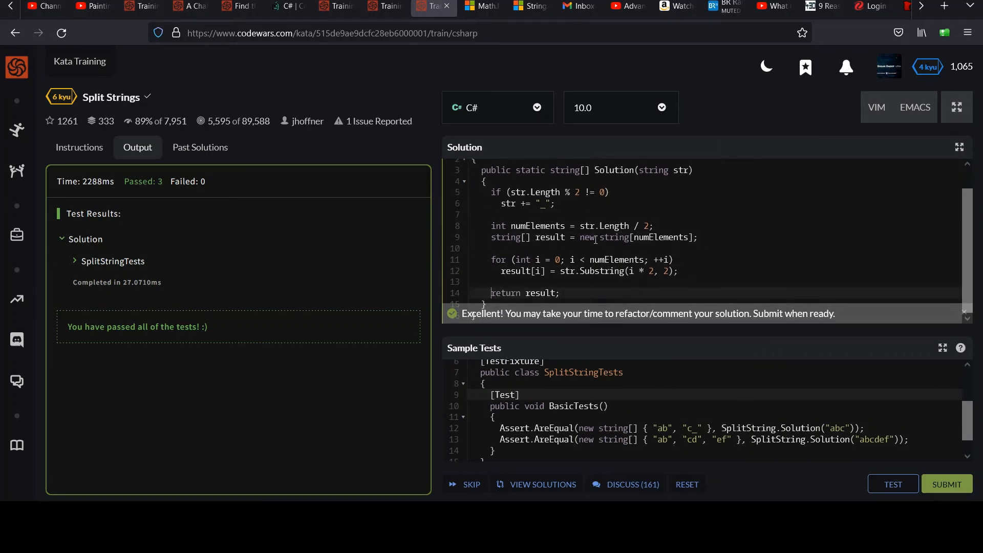
pyautogui.click(493, 247)
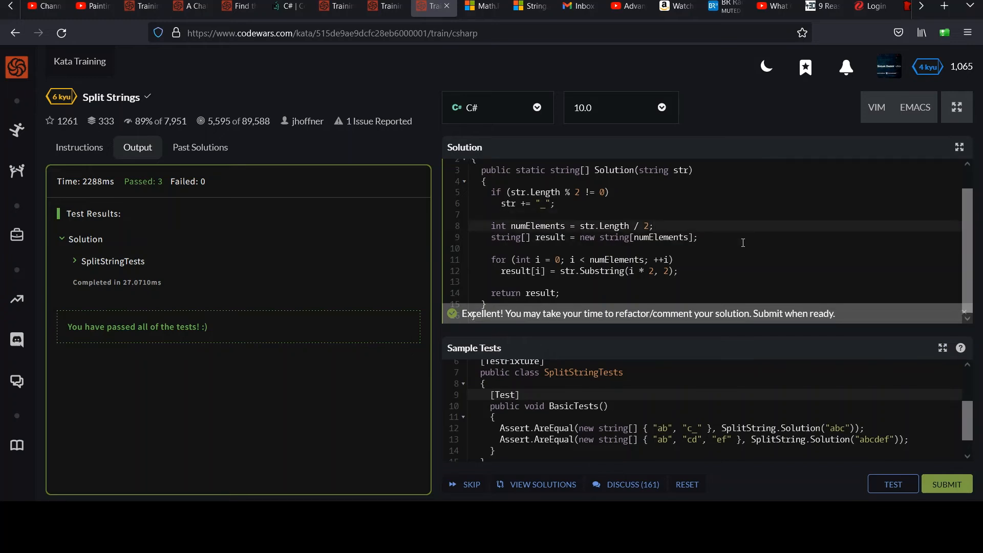
pyautogui.doubleClick(537, 226)
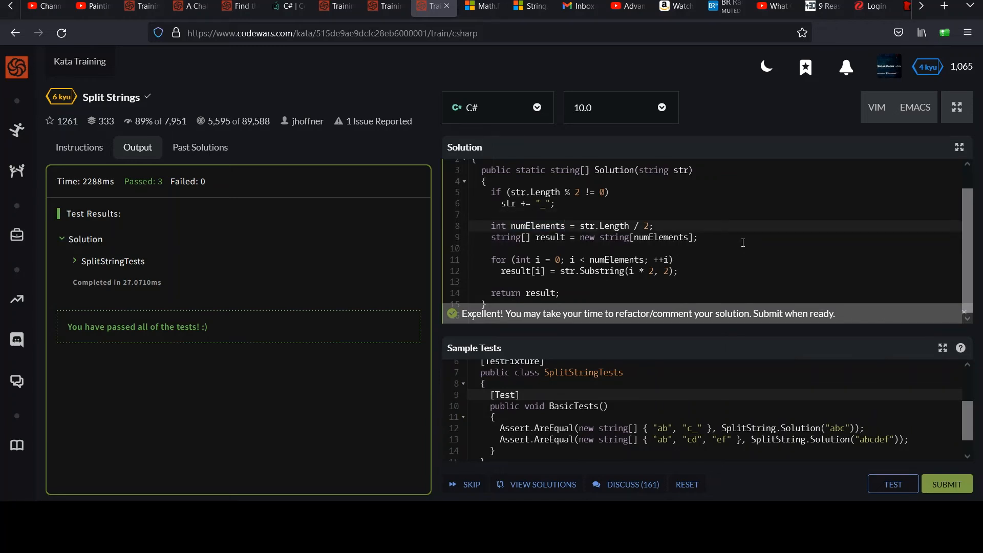
pyautogui.doubleClick(603, 226)
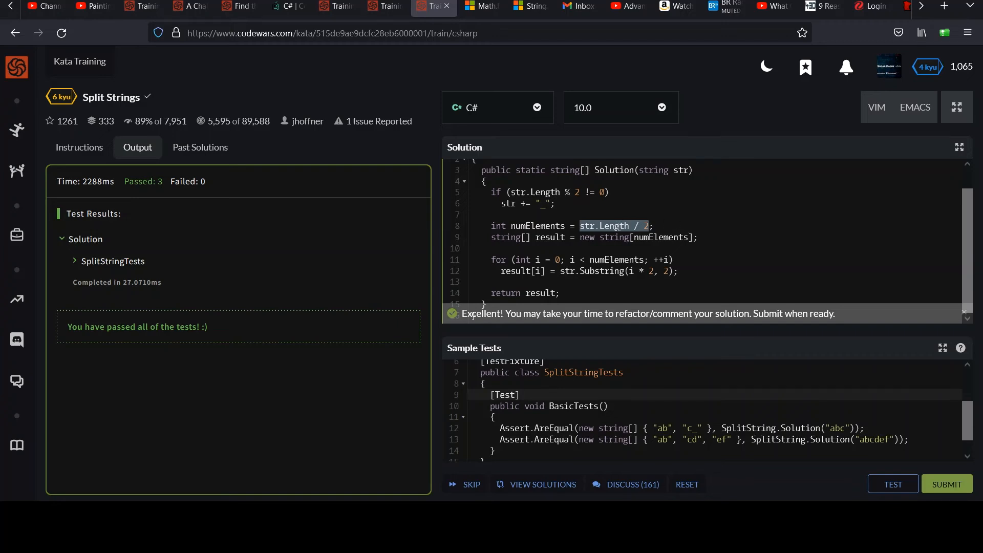
pyautogui.click(560, 222)
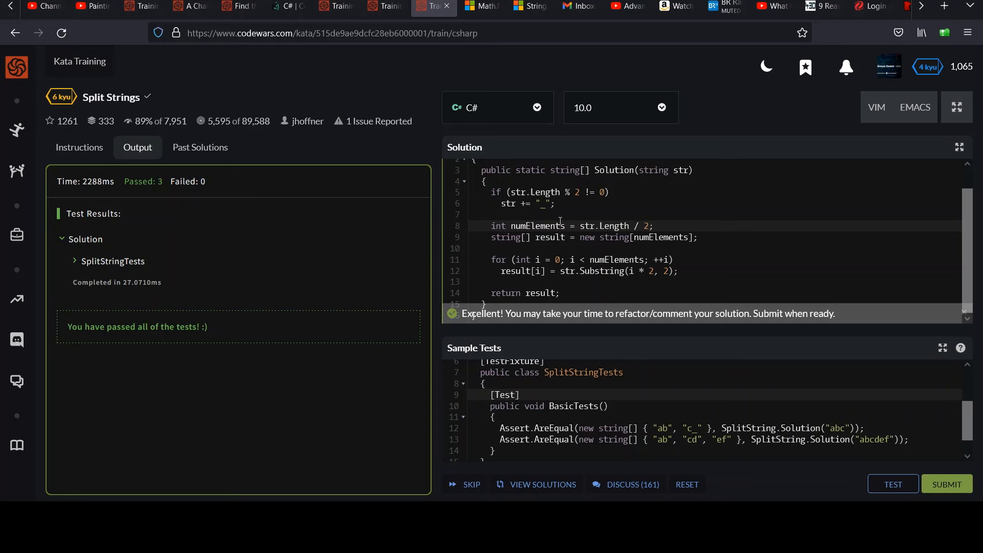
pyautogui.doubleClick(537, 225)
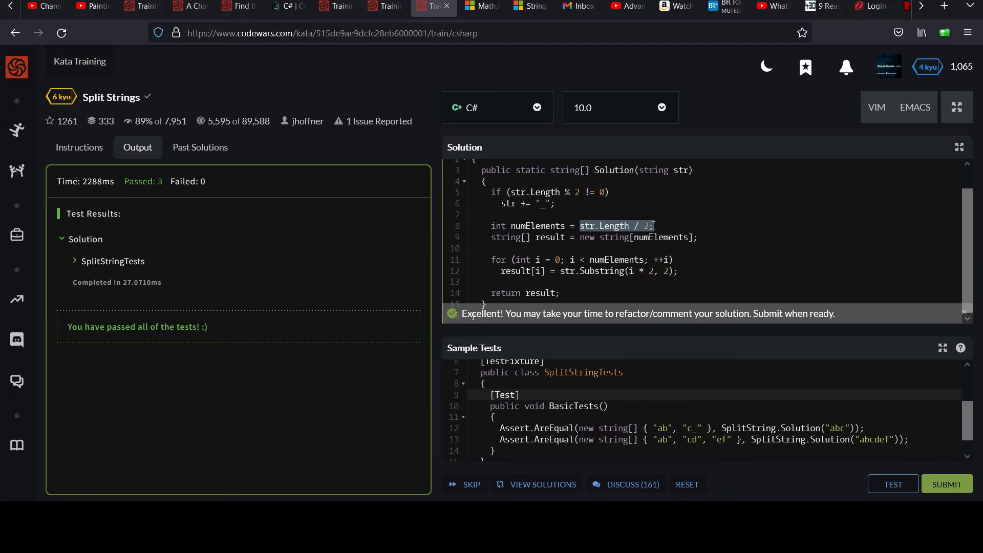
pyautogui.doubleClick(538, 226)
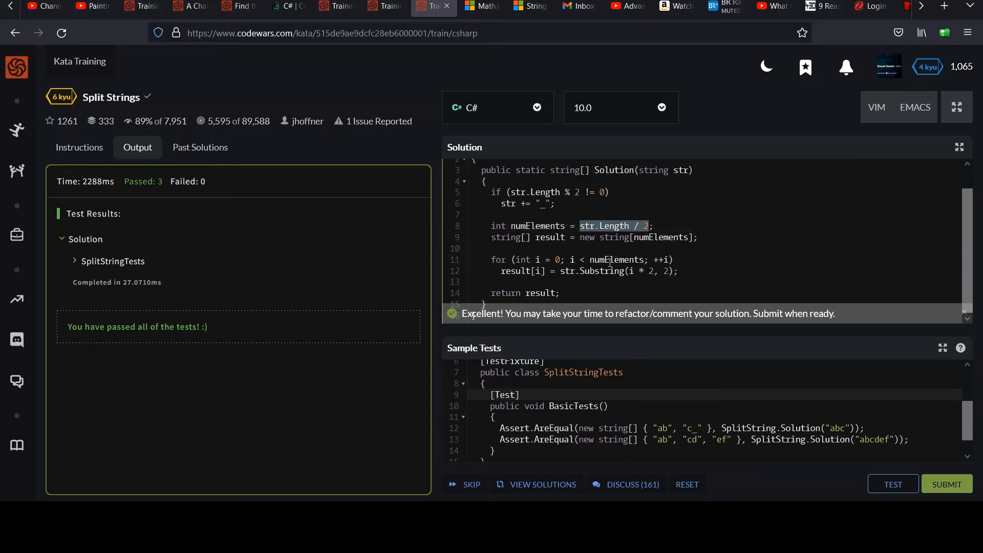
pyautogui.moveTo(611, 228)
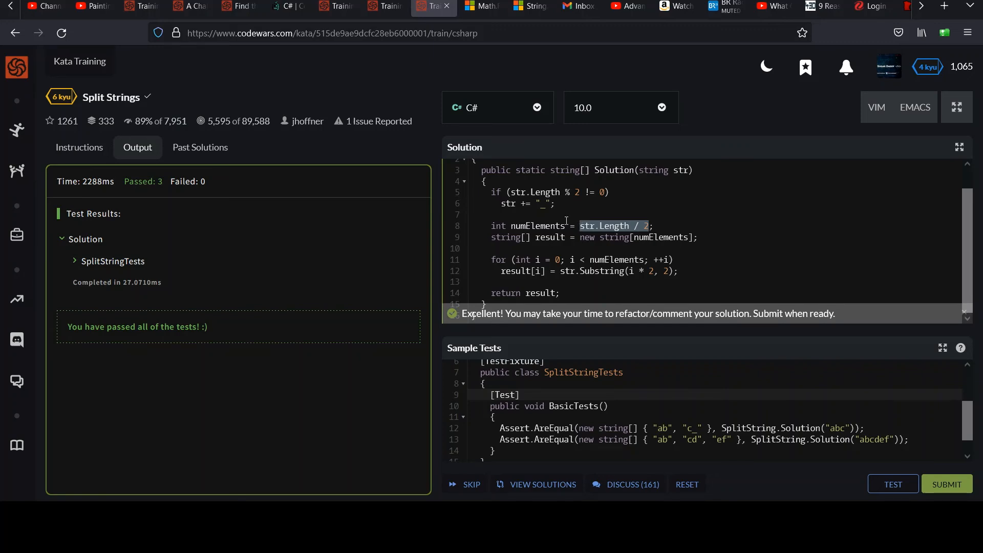
pyautogui.doubleClick(536, 225)
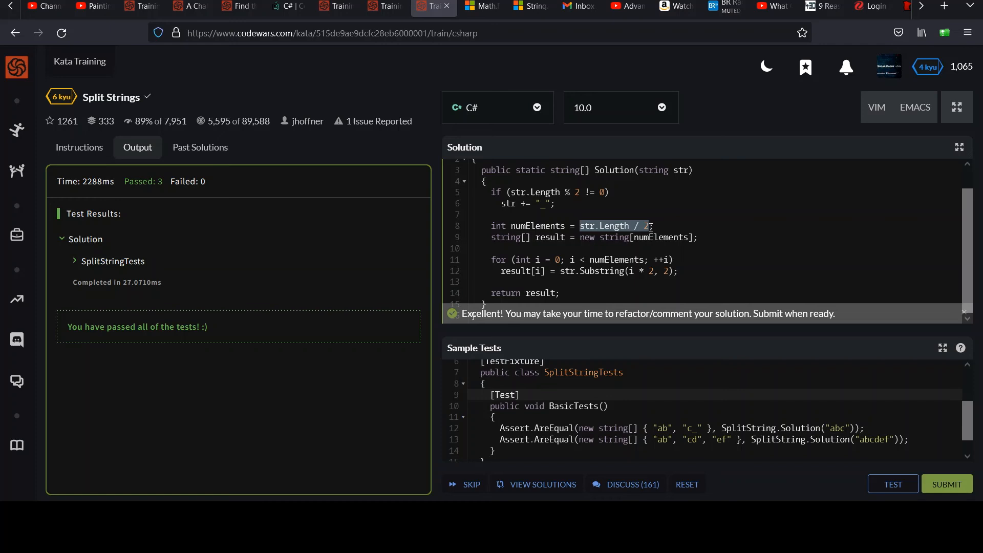
pyautogui.moveTo(974, 234)
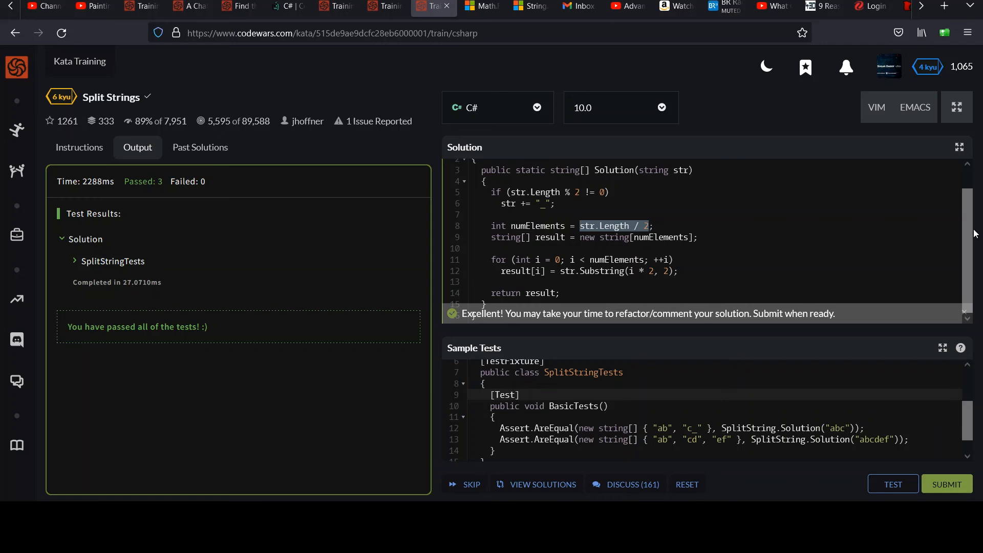
pyautogui.click(656, 236)
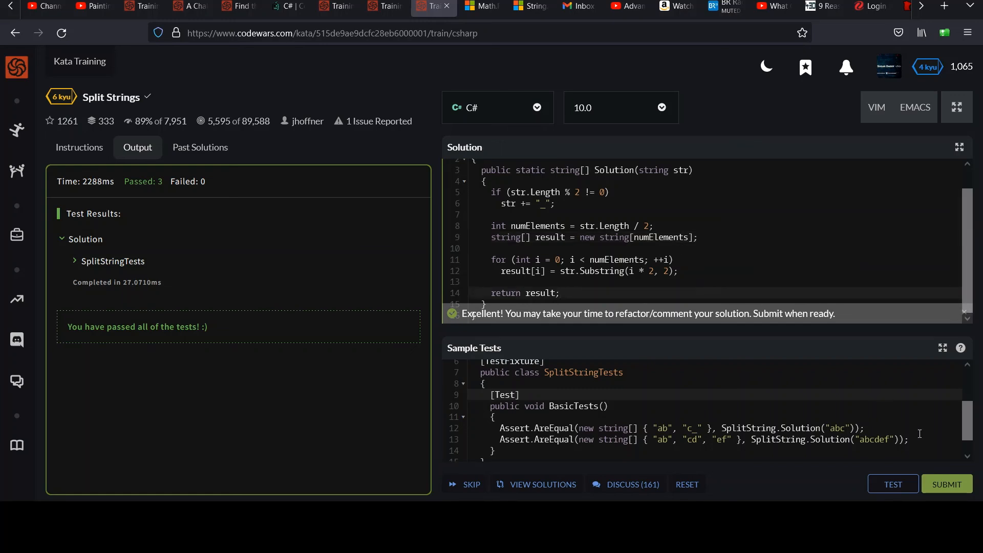
# Step: Submit the passing Split Strings solution and land on the community solutions page
pyautogui.click(946, 483)
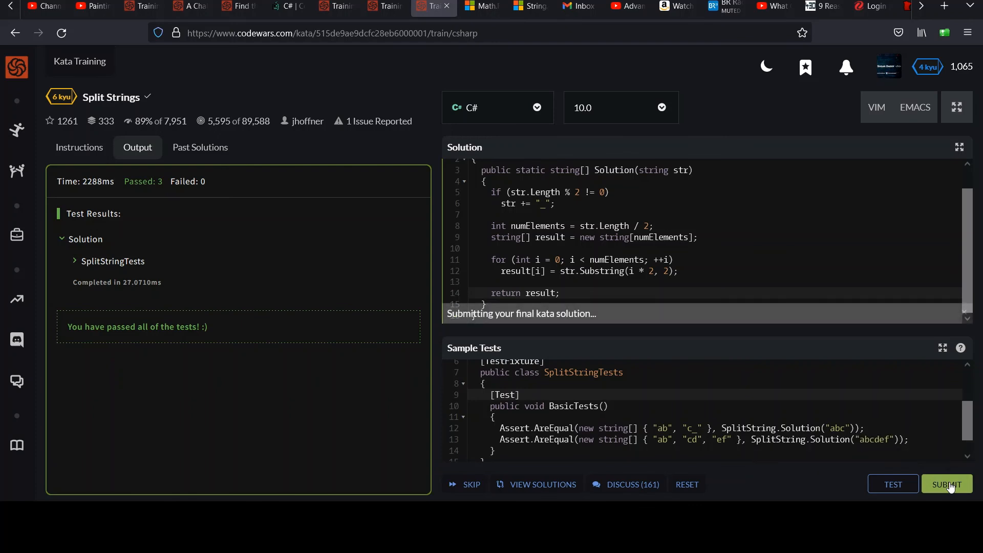
pyautogui.click(946, 485)
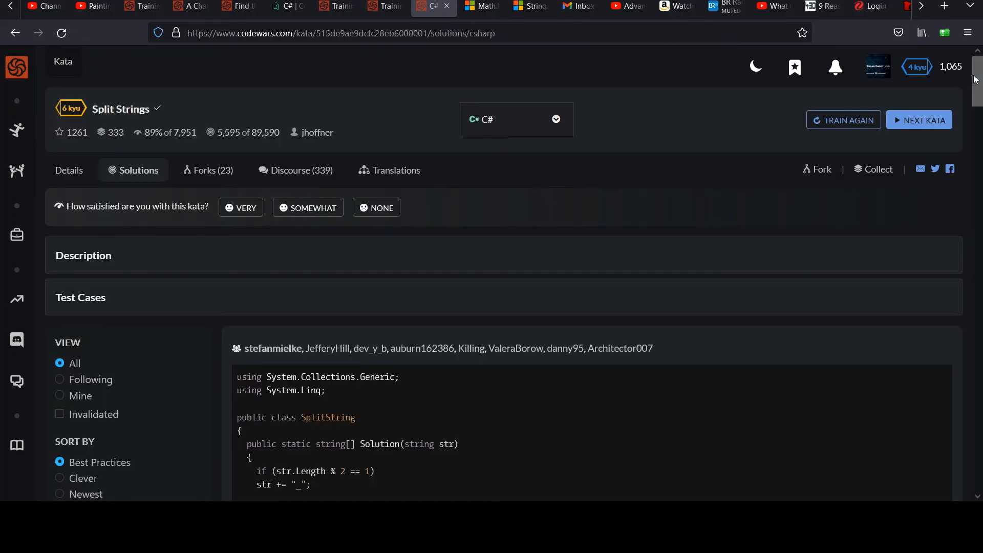
pyautogui.scroll(-3)
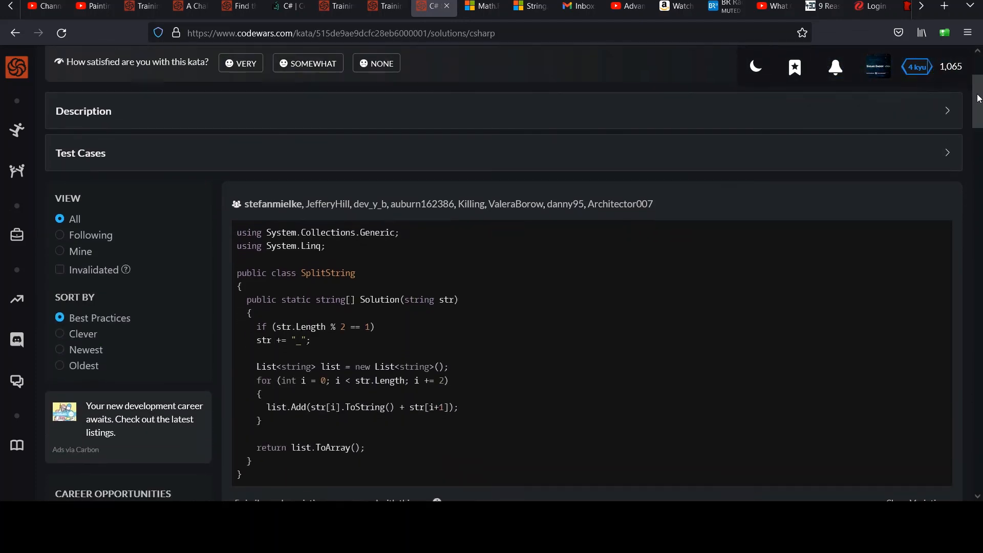
pyautogui.scroll(-3)
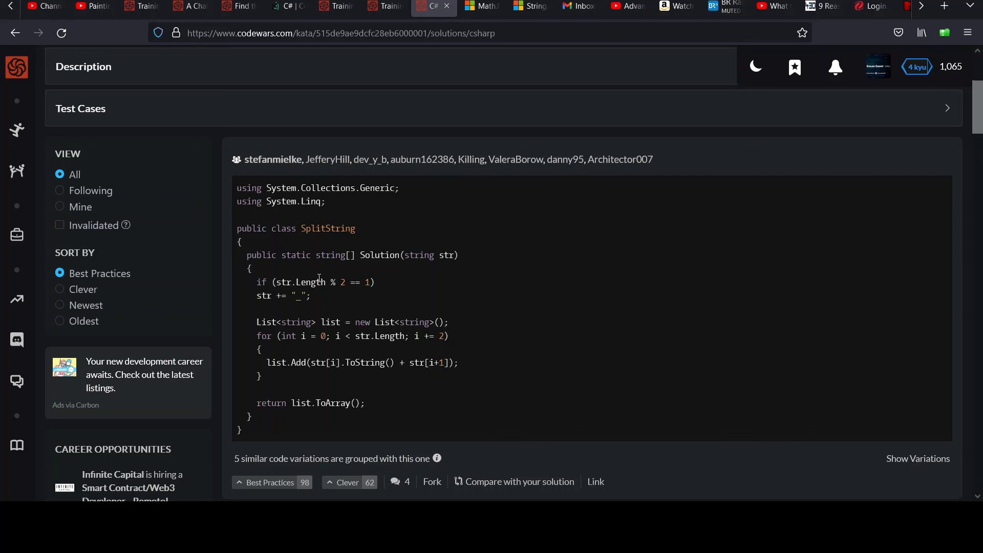
pyautogui.moveTo(339, 283)
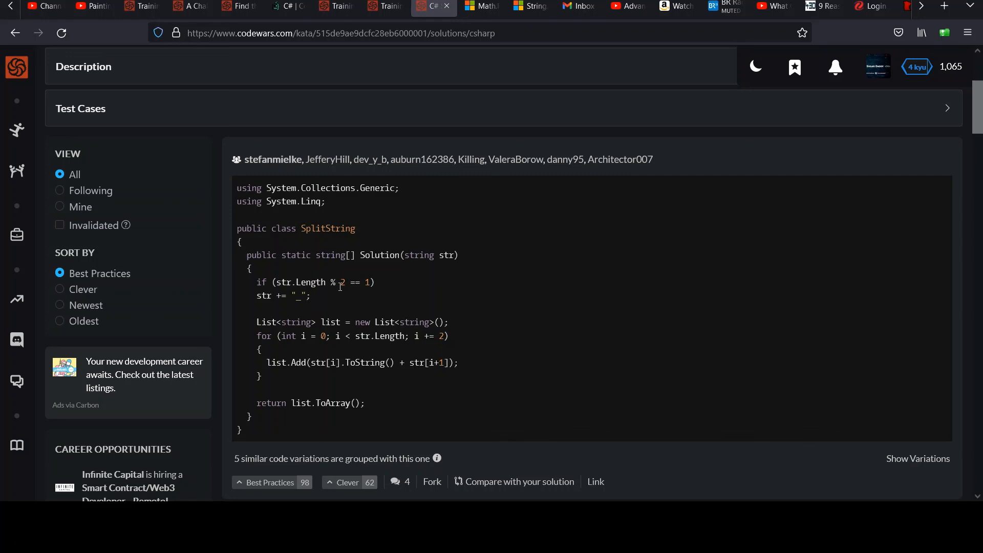
pyautogui.moveTo(337, 285)
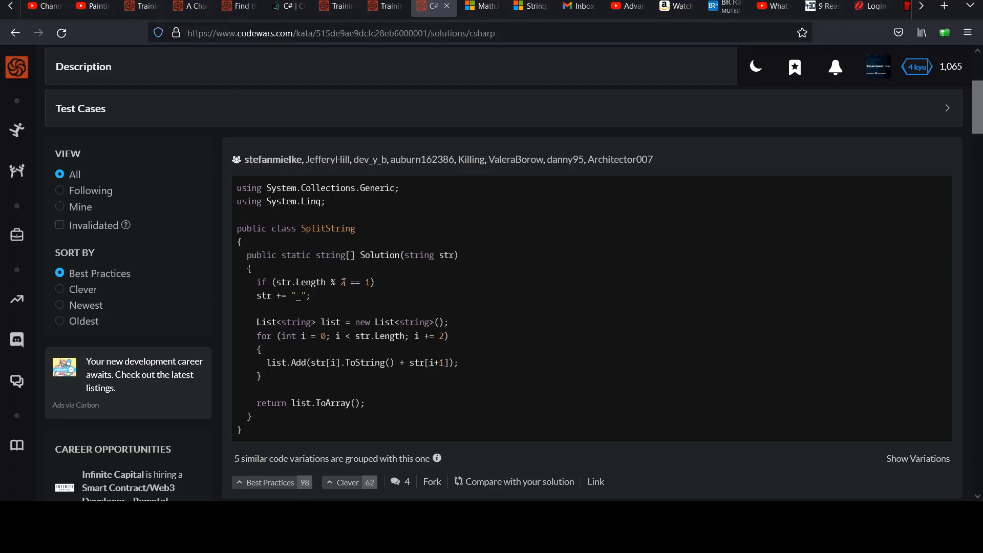
pyautogui.scroll(-3)
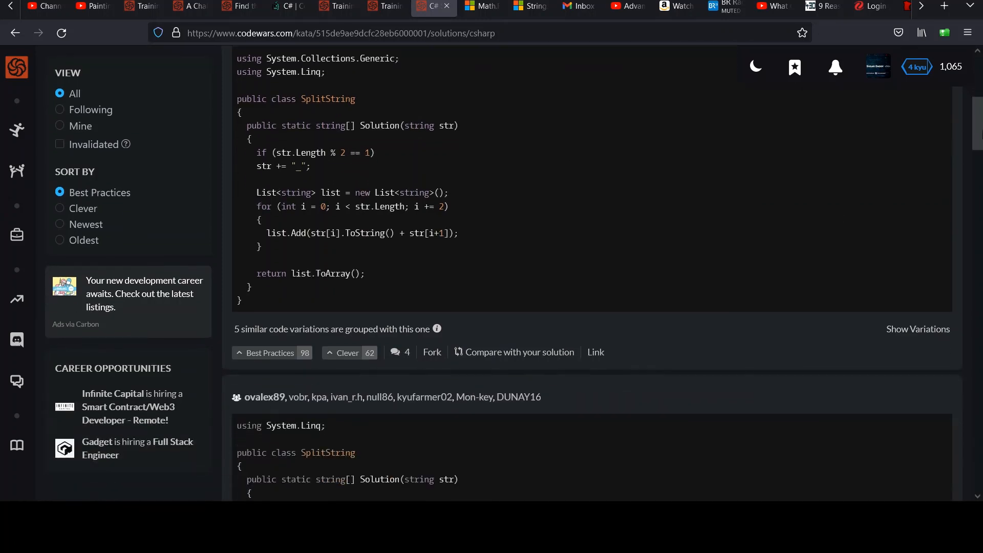
pyautogui.scroll(-3)
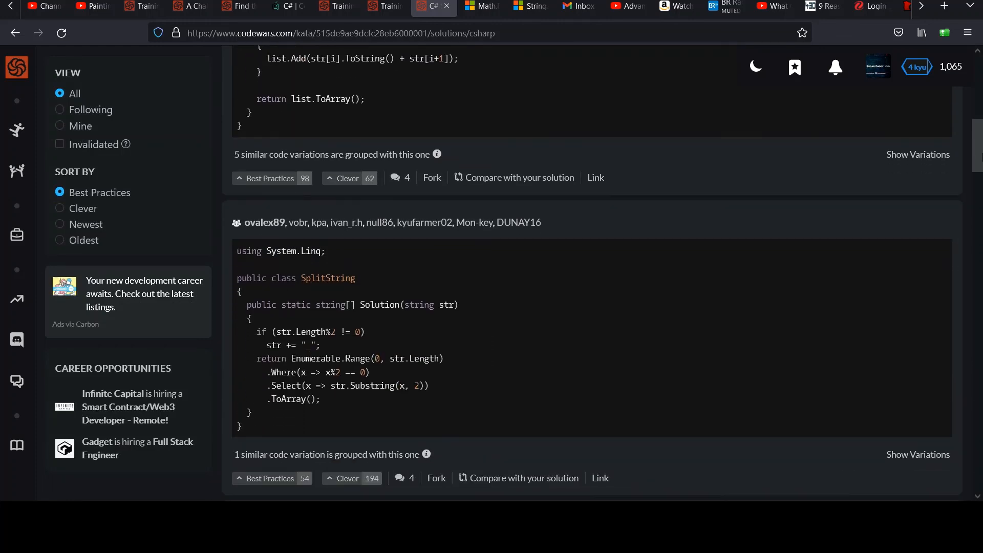
pyautogui.scroll(-3)
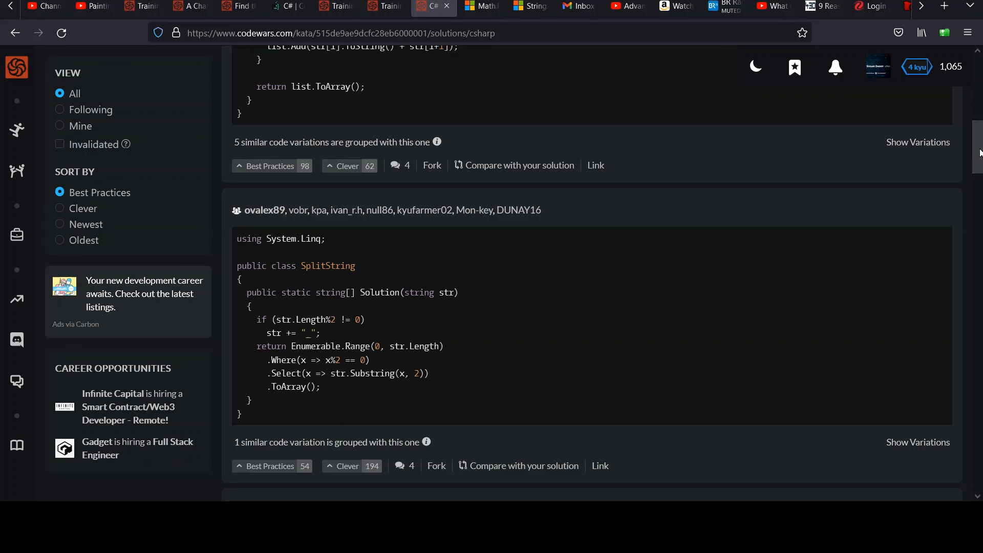
pyautogui.scroll(-3)
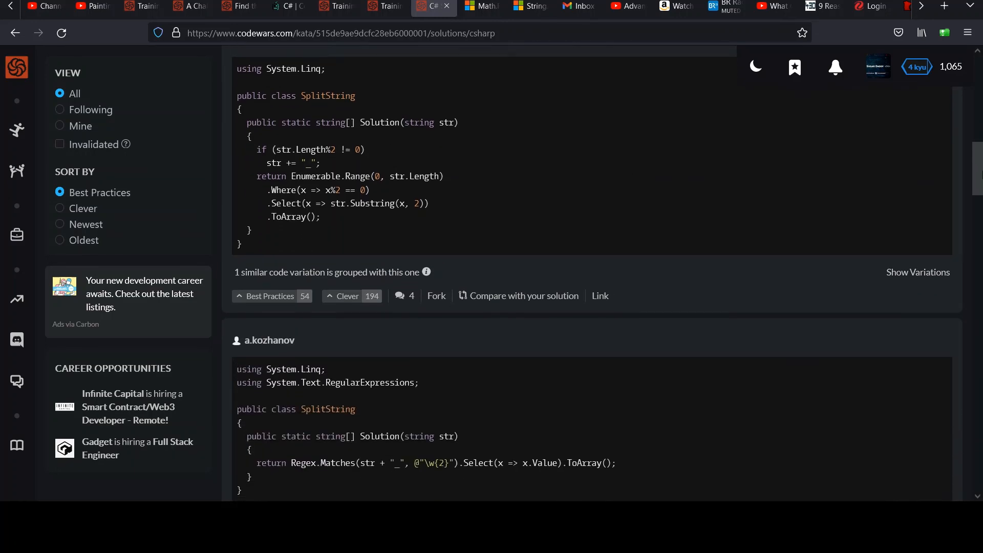
pyautogui.scroll(-3)
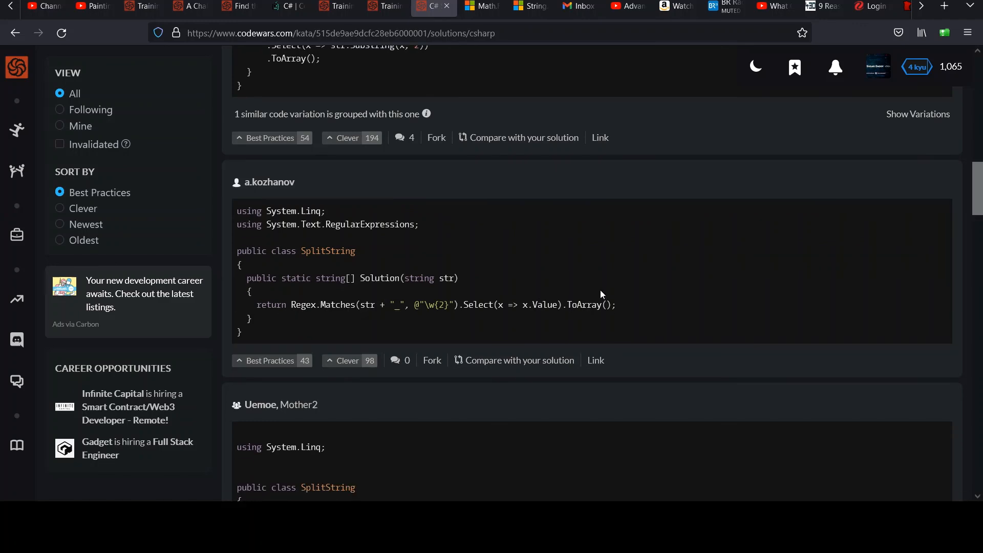
pyautogui.scroll(-3)
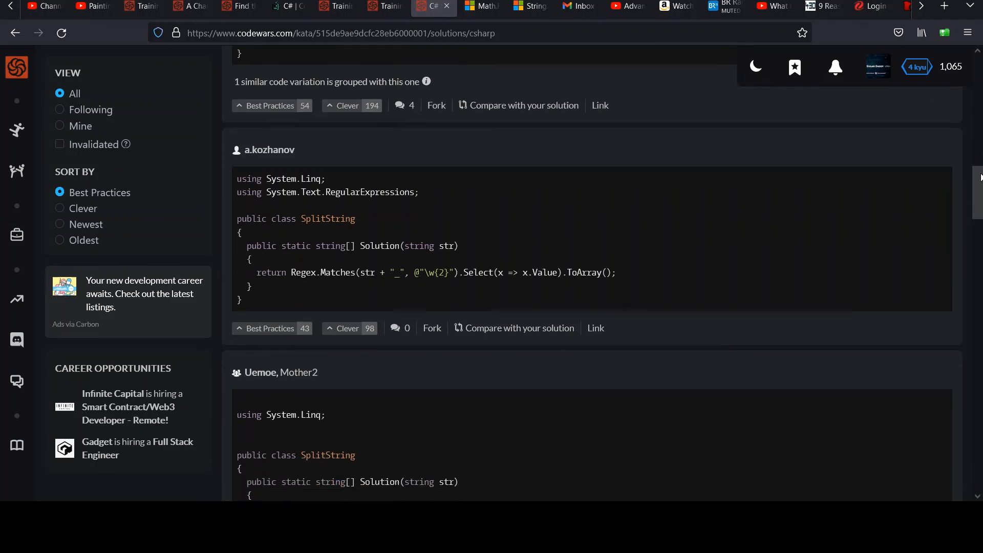
pyautogui.scroll(-3)
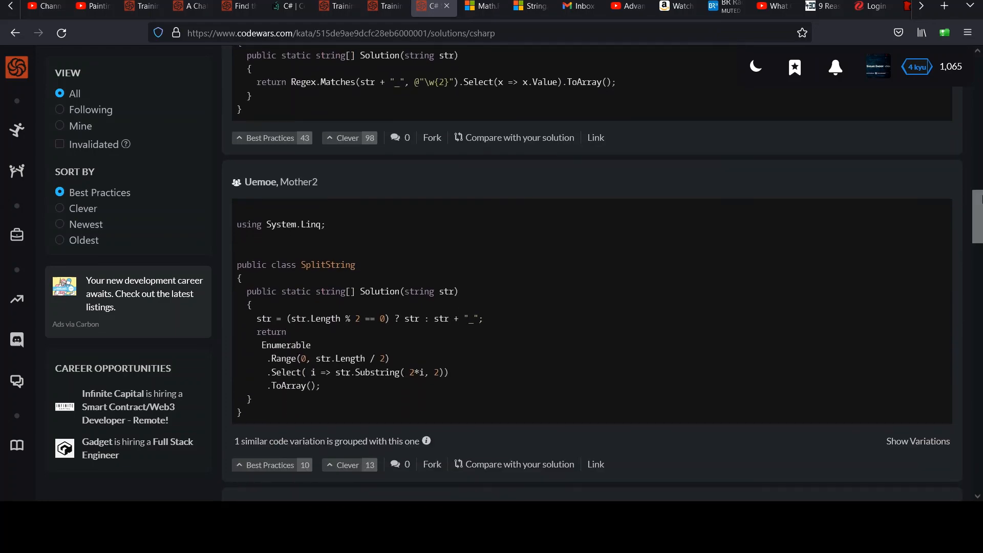
pyautogui.scroll(-3)
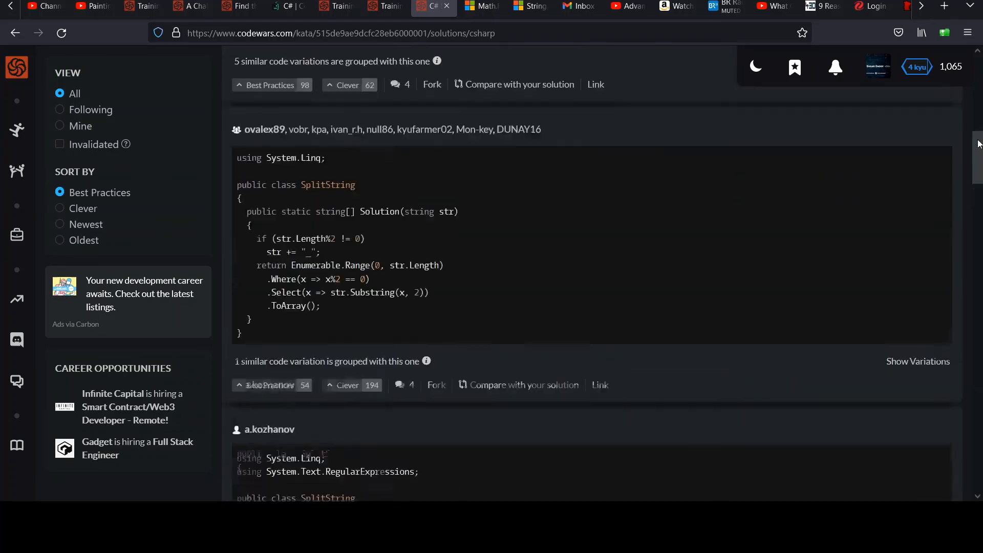
pyautogui.scroll(3)
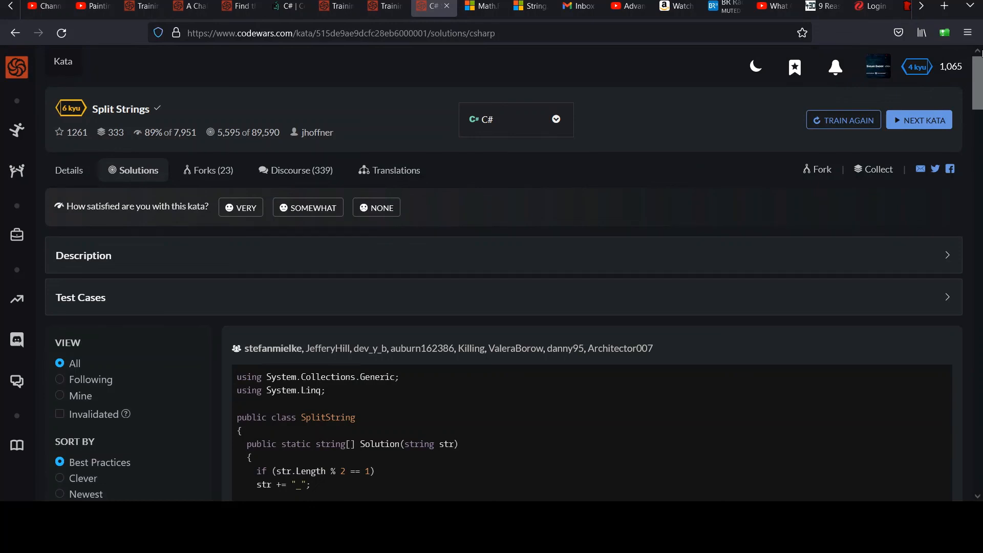
pyautogui.moveTo(708, 176)
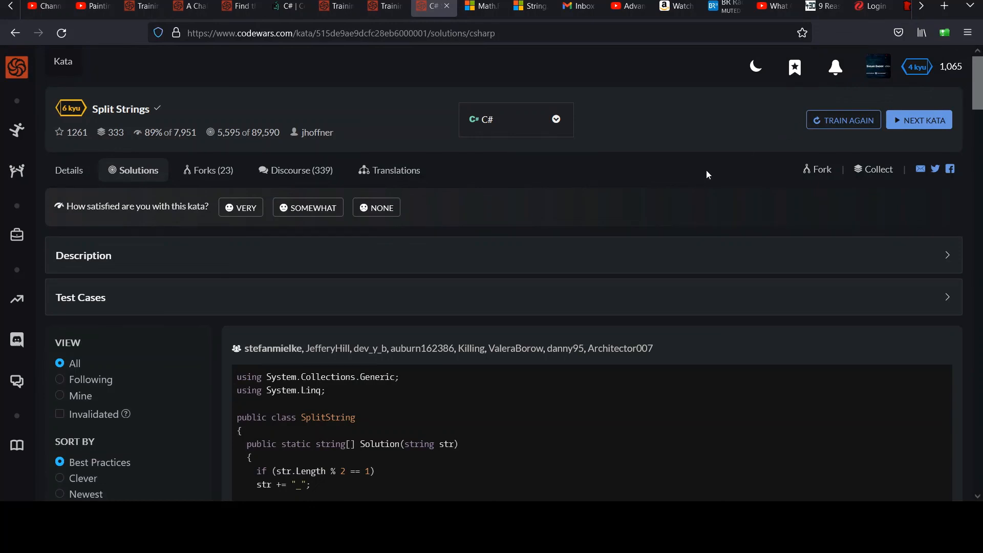